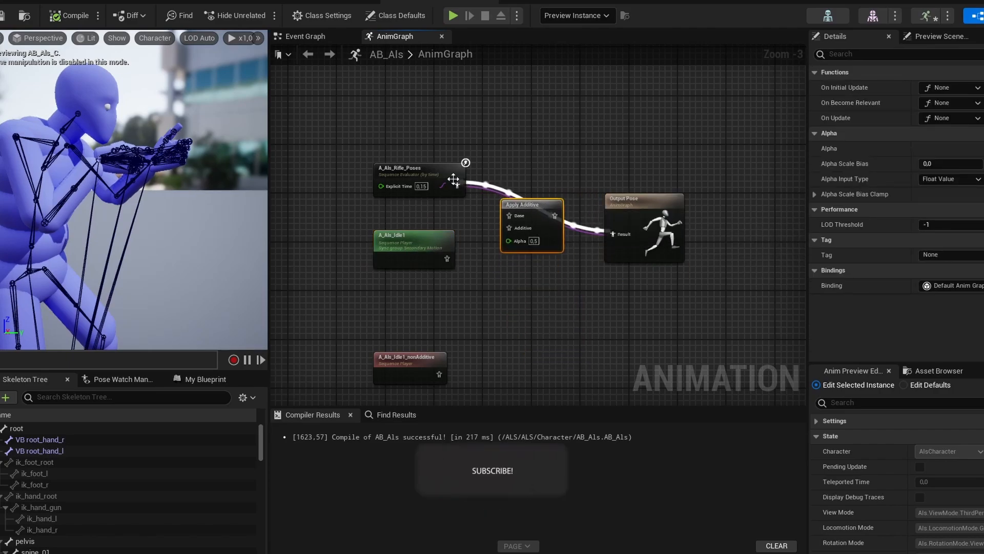
Connect A_Als_Rifle_Poses straight to Output Pose, then inspect the hand_r and hand_l virtual bones
left_click(419, 178)
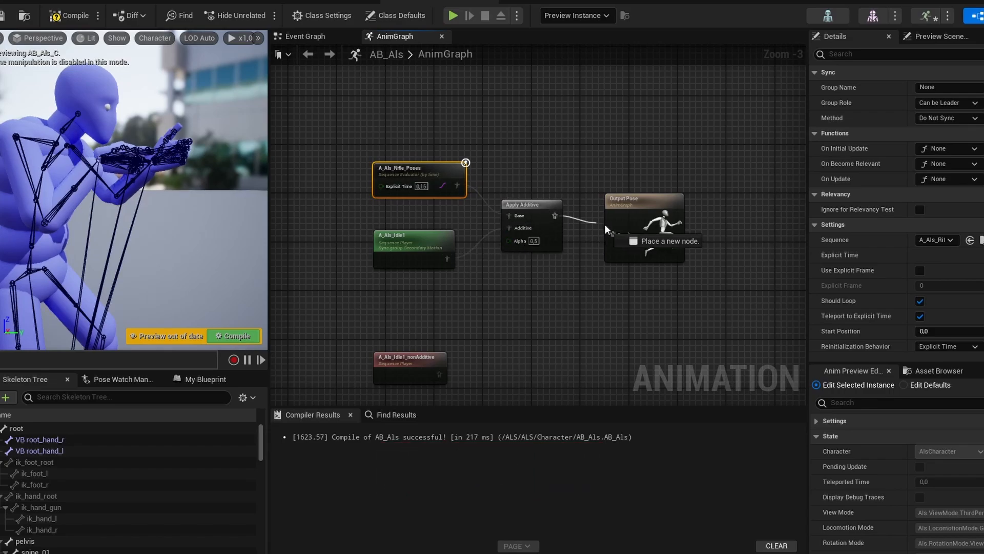
left_click(642, 201)
type("vb")
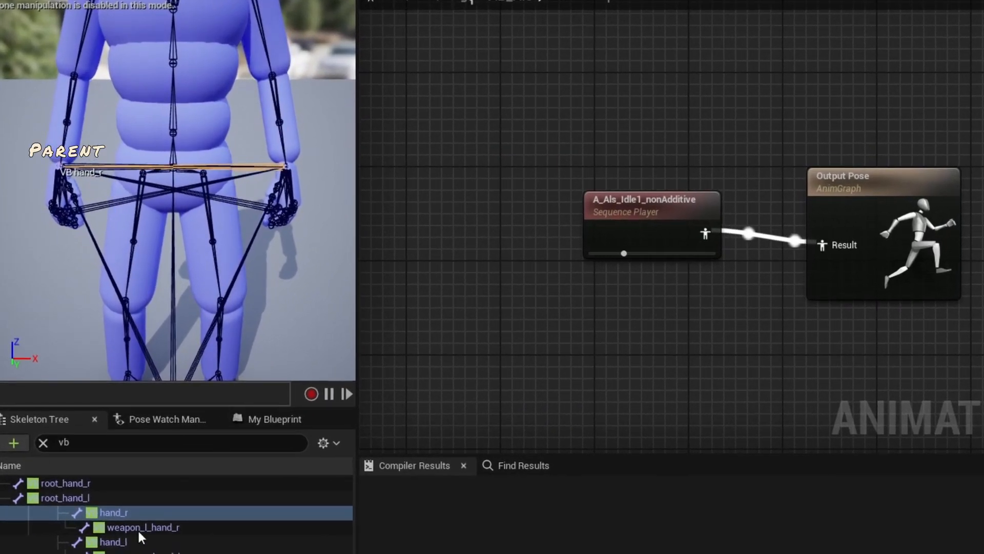
left_click(113, 541)
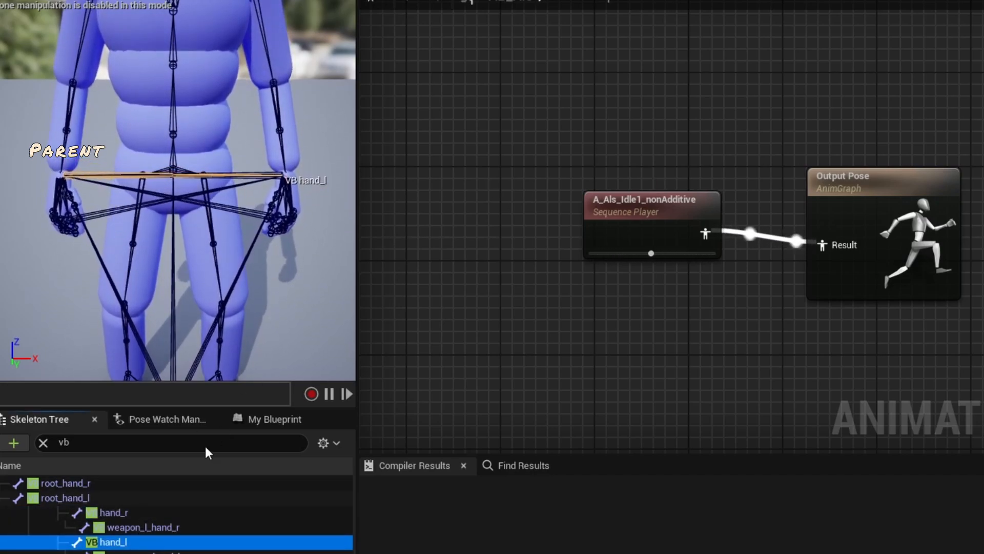
left_click(142, 527)
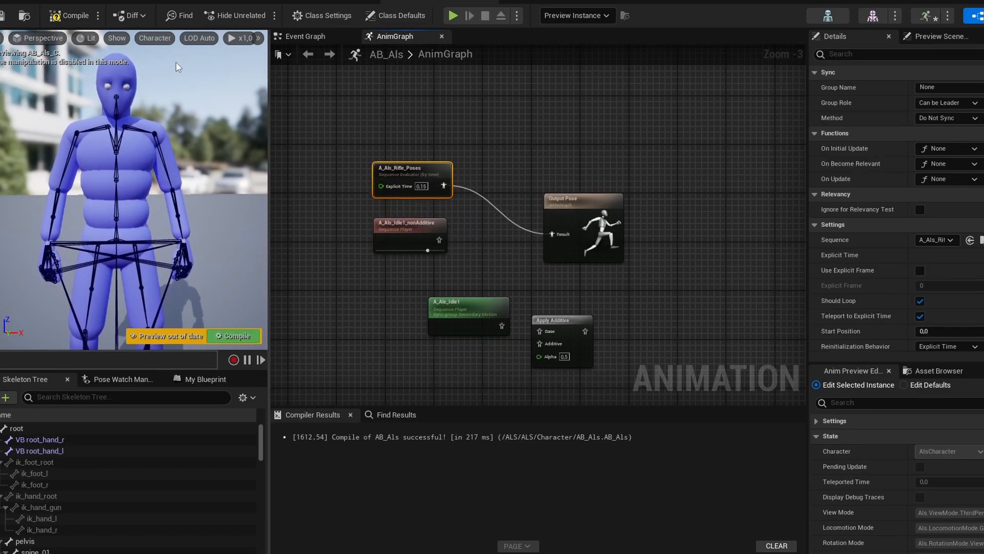
In the skeleton, add root-based virtual bones targeting hand_r and hand_l
left_click(74, 14)
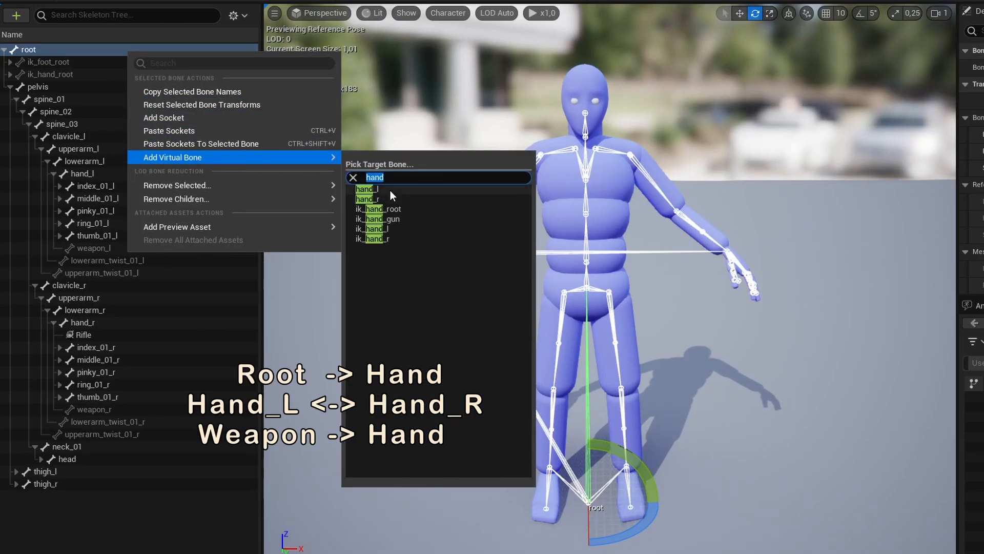
left_click(366, 188)
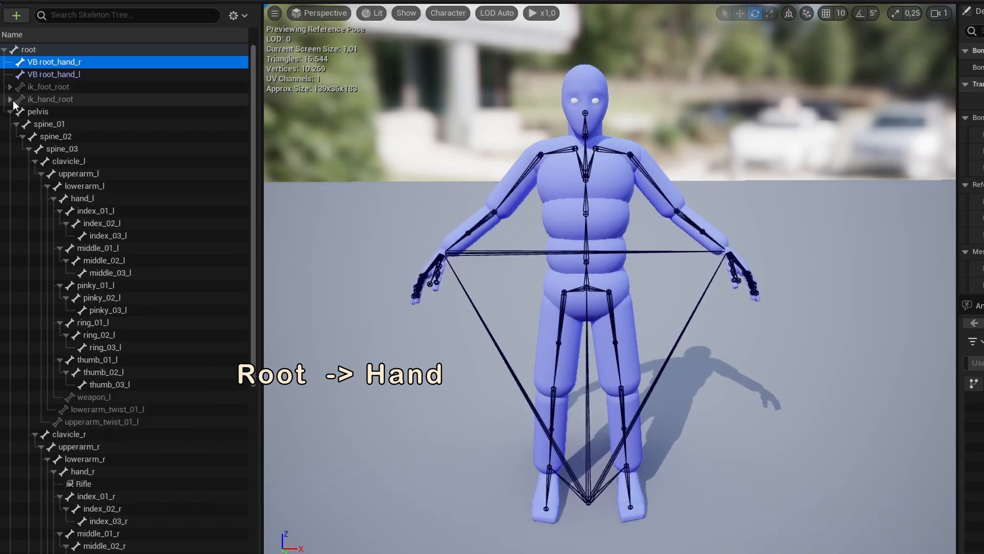
mouse_move(94, 220)
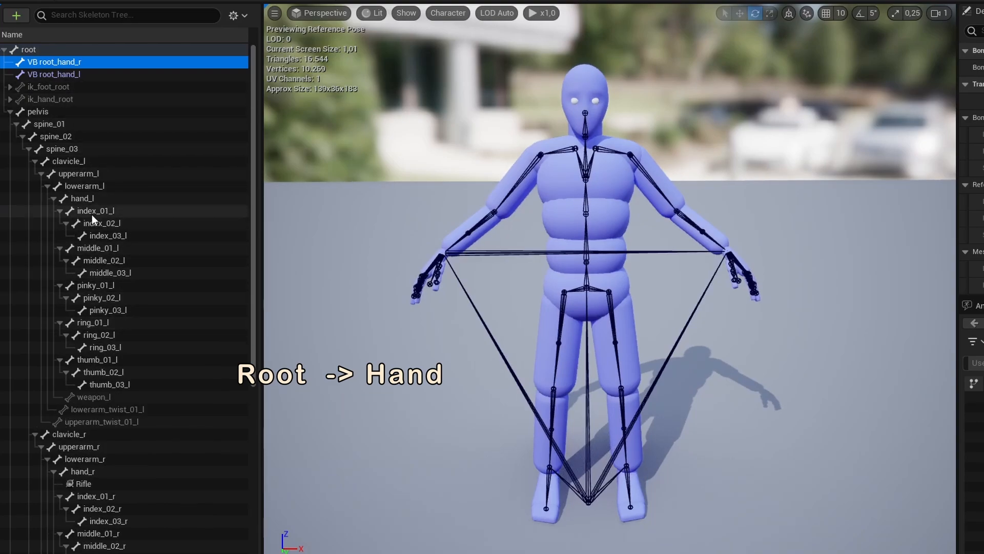
left_click(82, 198)
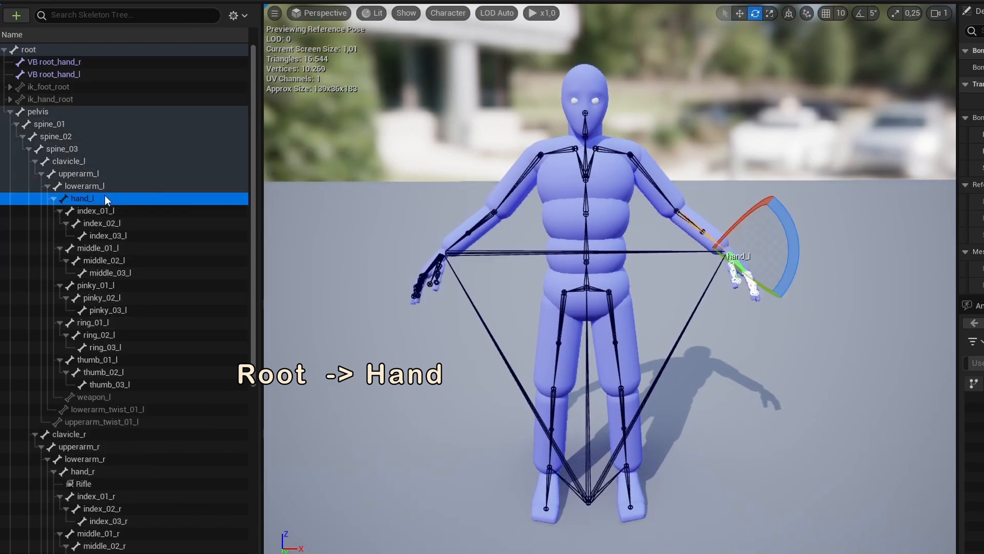
Add virtual bone hand_r under hand_l and hand_l under hand_r, renaming each
right_click(82, 199)
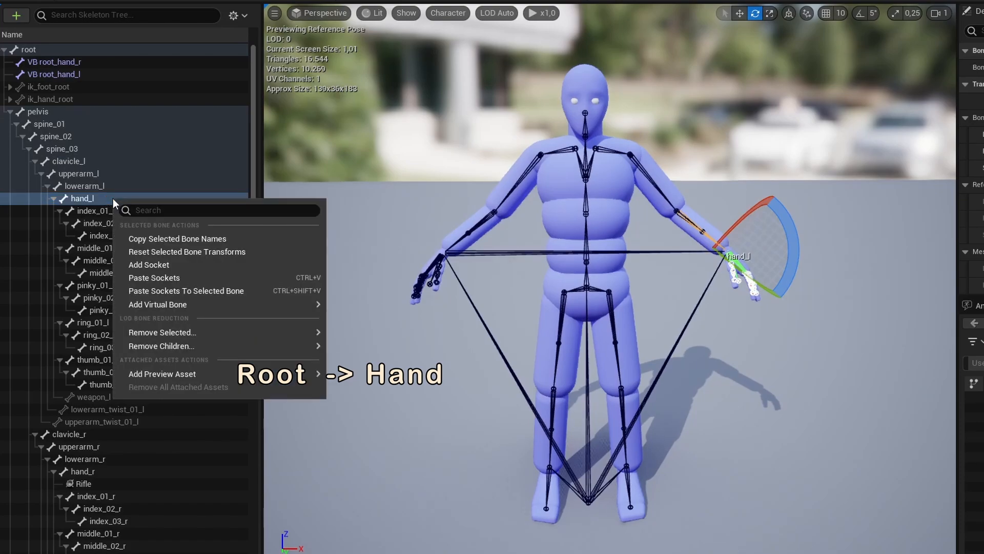
left_click(157, 305)
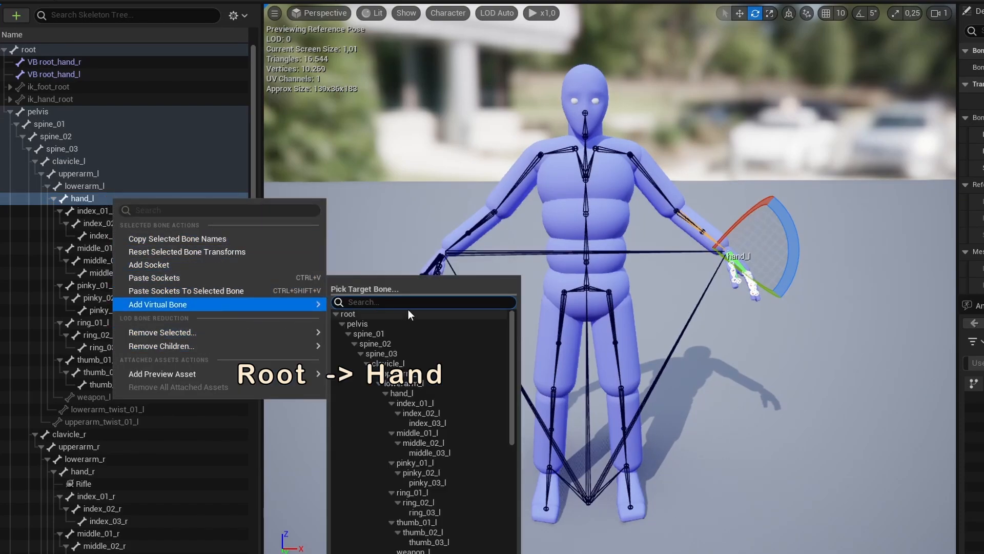
type("hand")
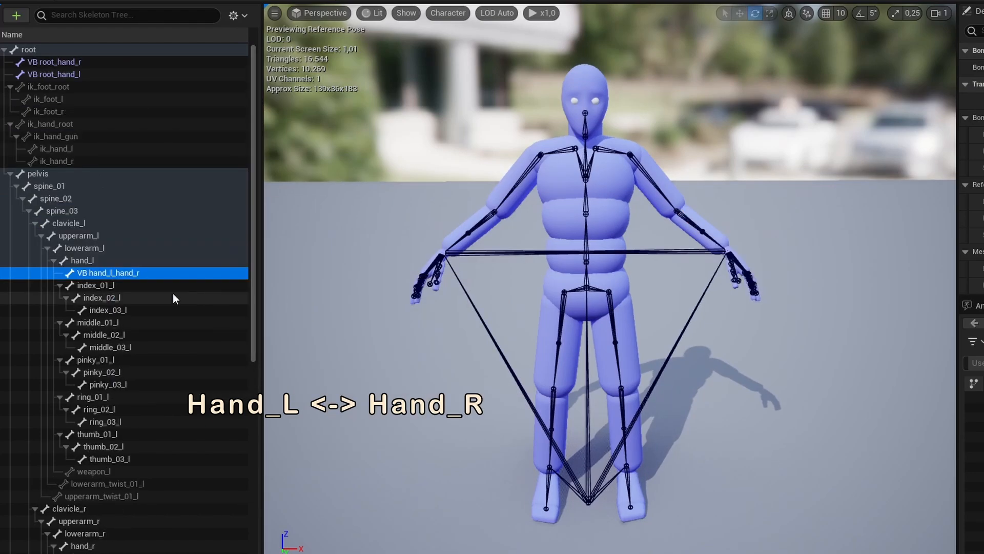
double_click(109, 272)
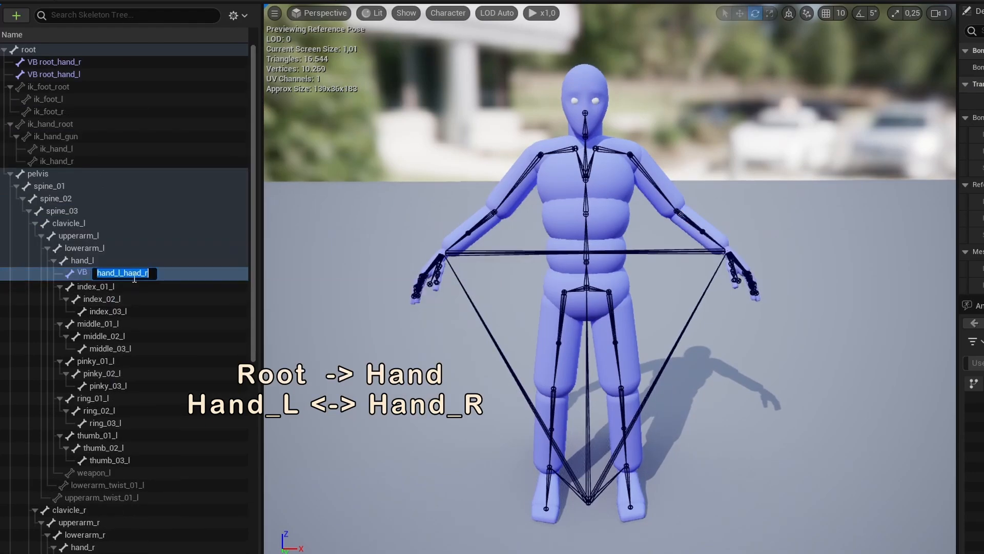
key("Return")
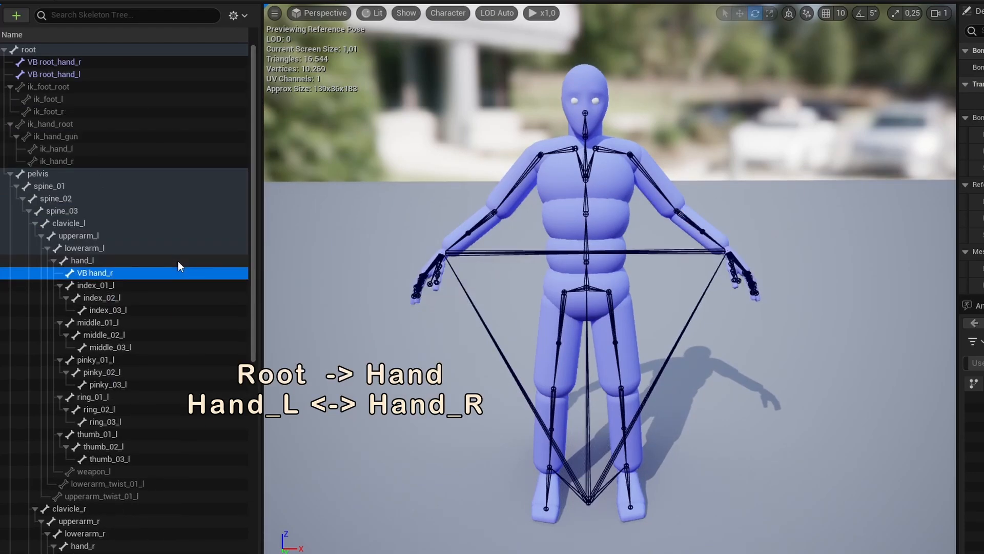
scroll("down", 3)
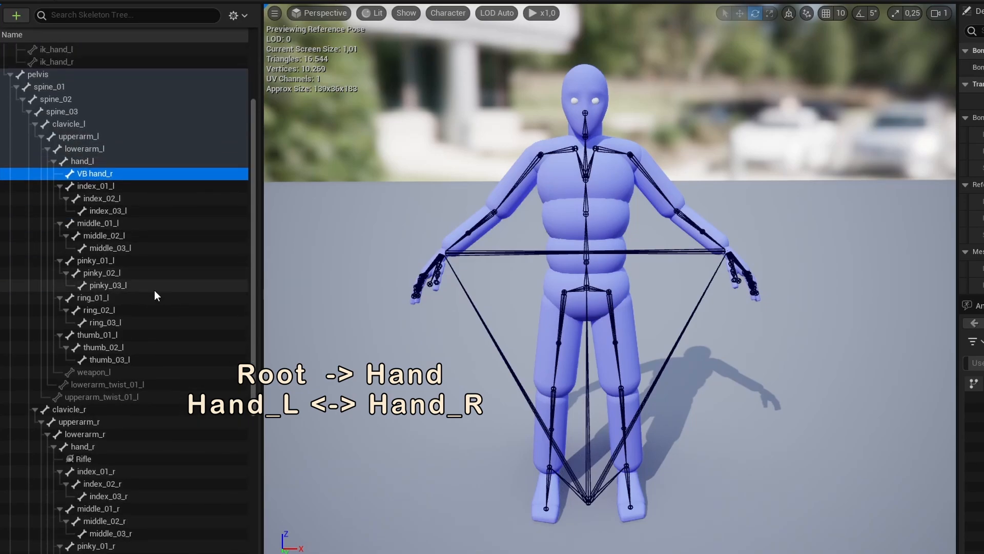
left_click(95, 471)
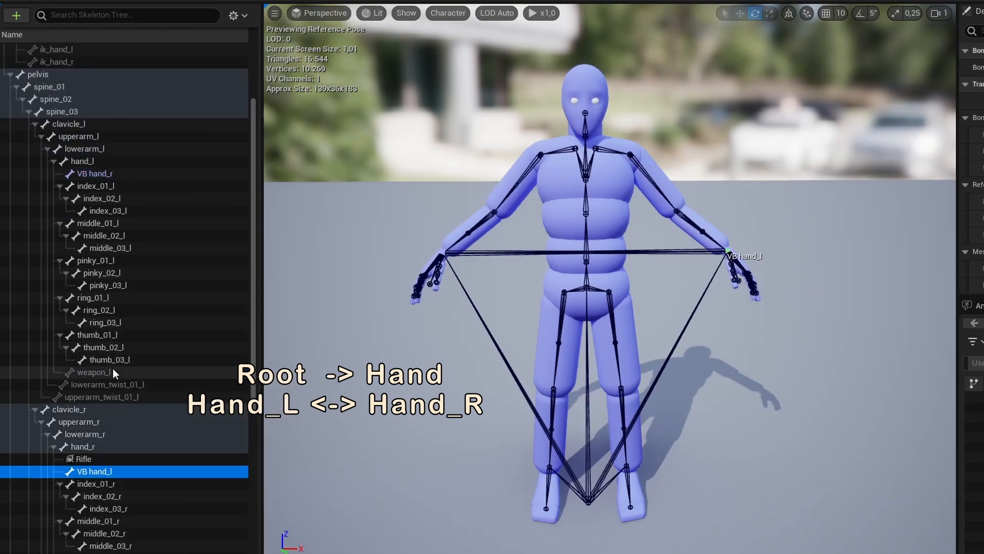
Add a virtual bone under weapon_l targeting hand_r
right_click(94, 371)
type("hand")
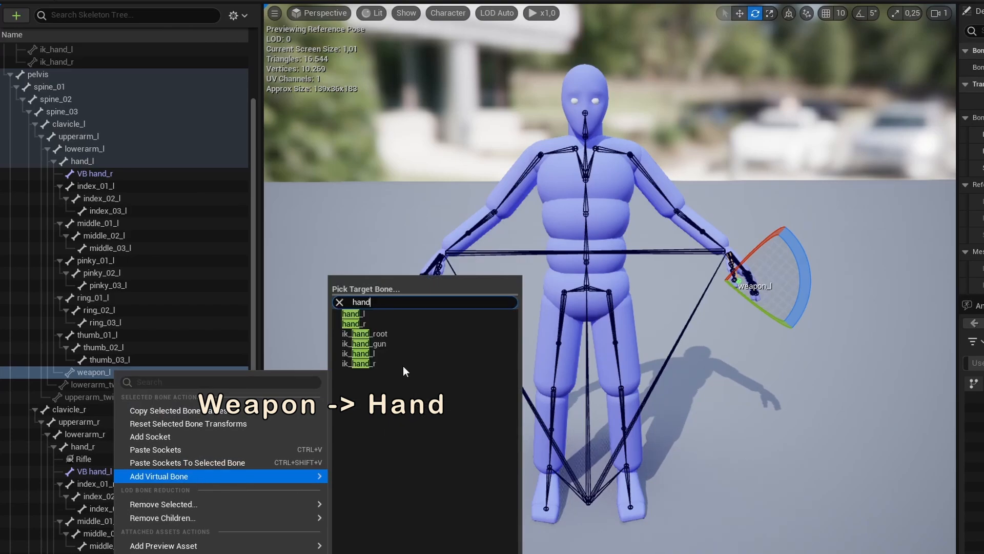
mouse_move(384, 326)
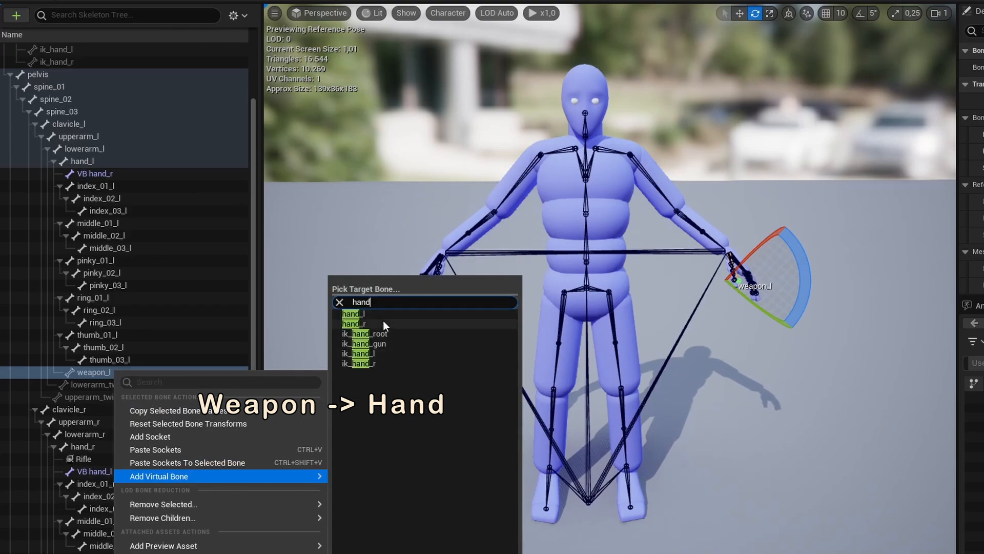
left_click(353, 323)
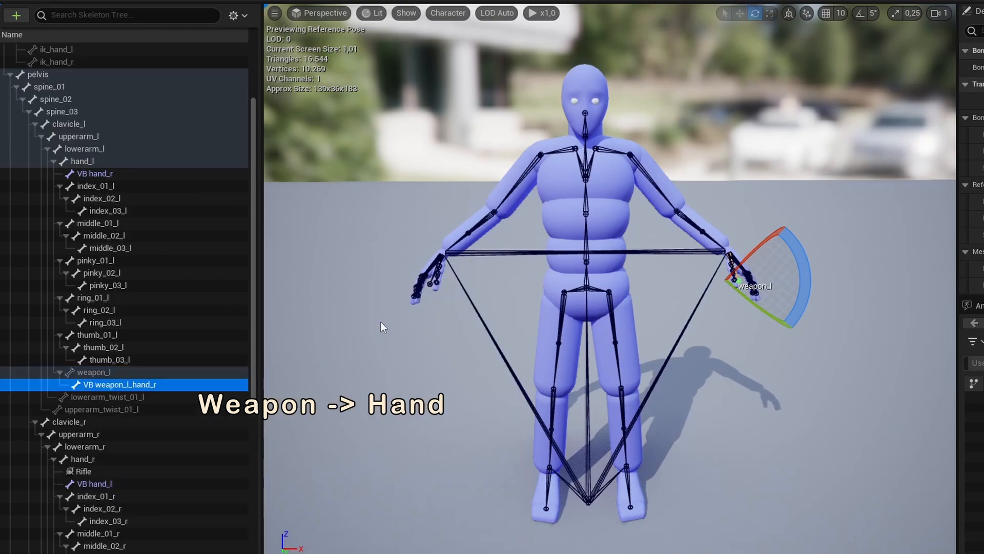
scroll("down", 3)
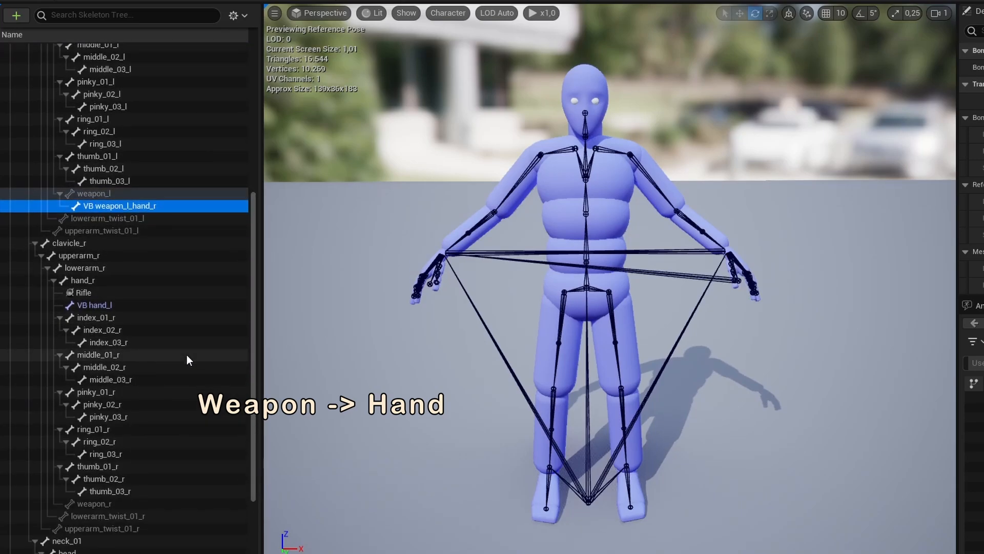
right_click(95, 503)
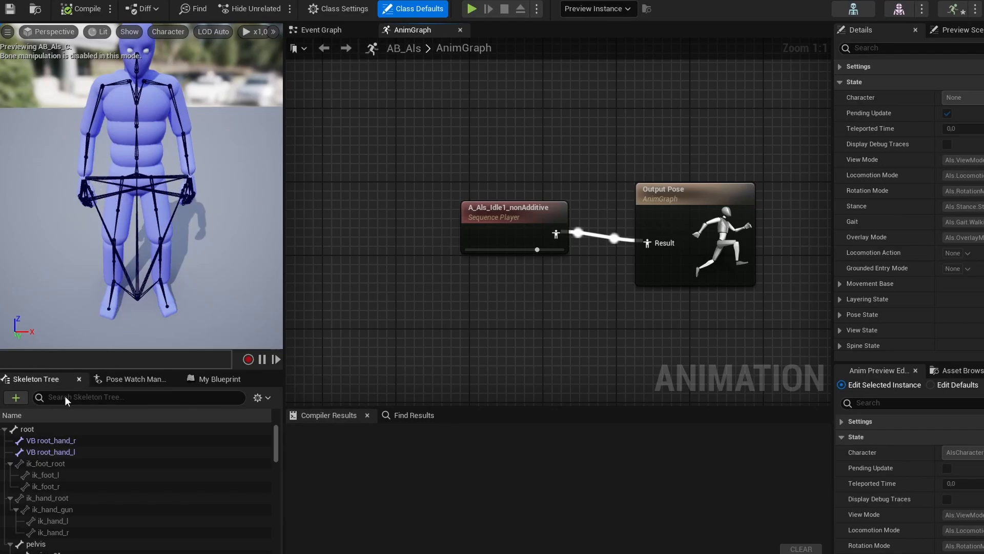
type("vb")
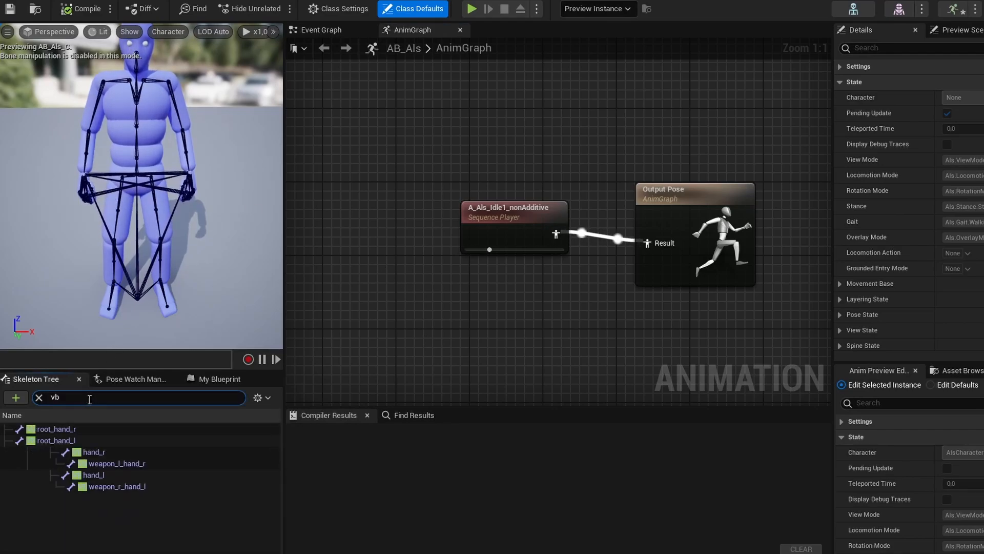
mouse_move(53, 437)
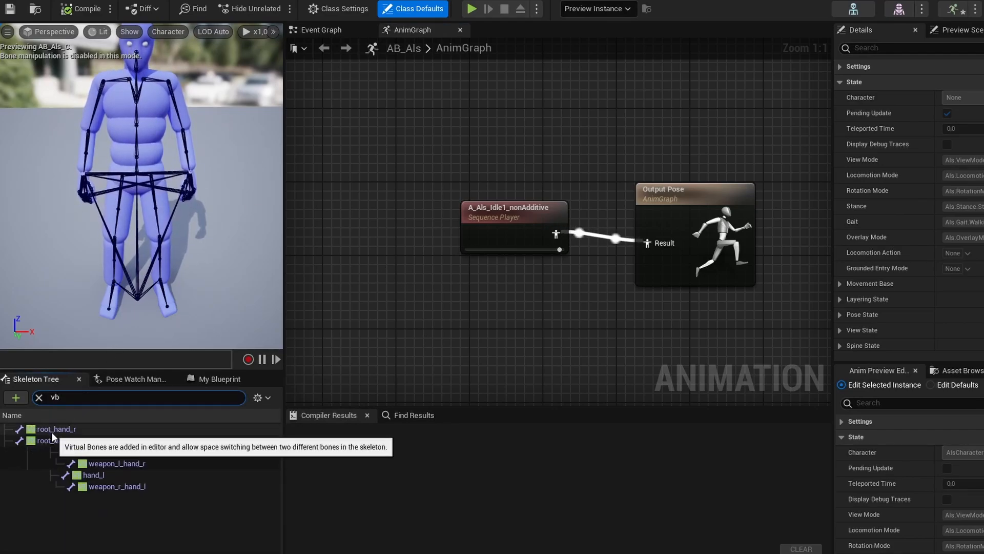
left_click(55, 440)
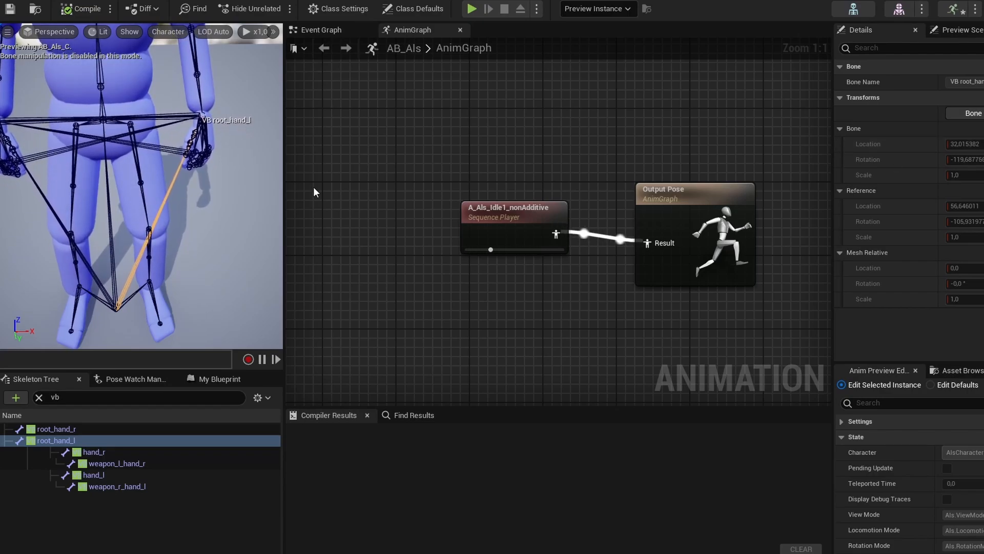
mouse_move(73, 433)
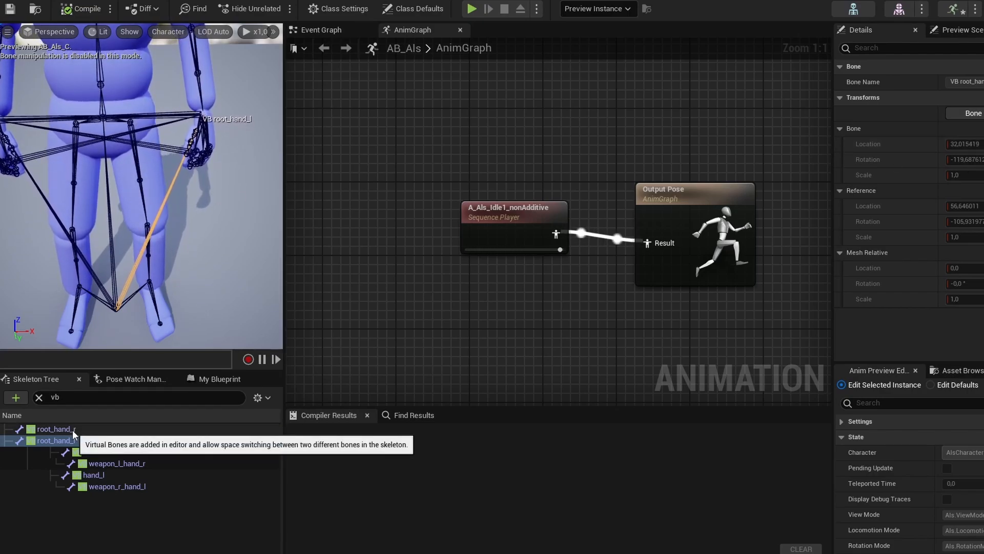
left_click(56, 428)
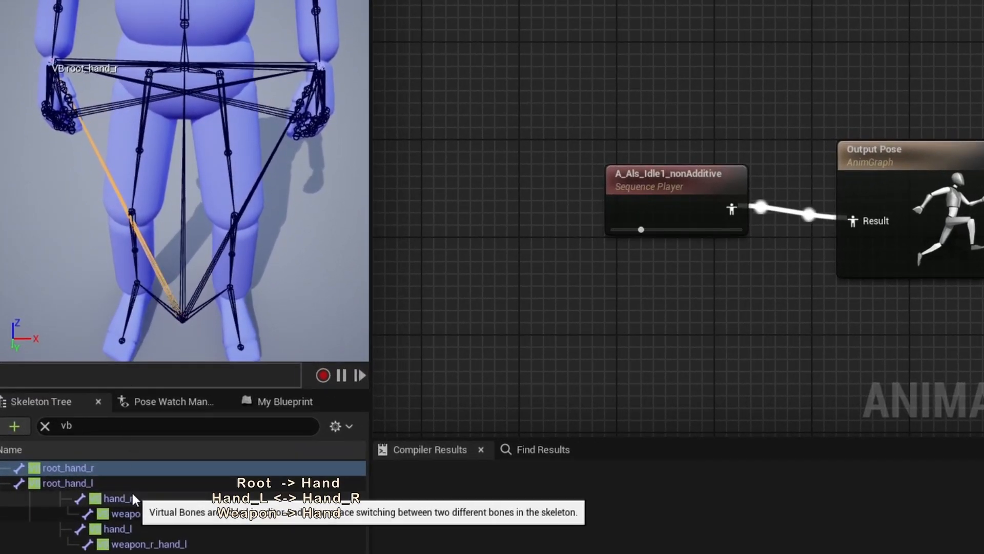
left_click(117, 497)
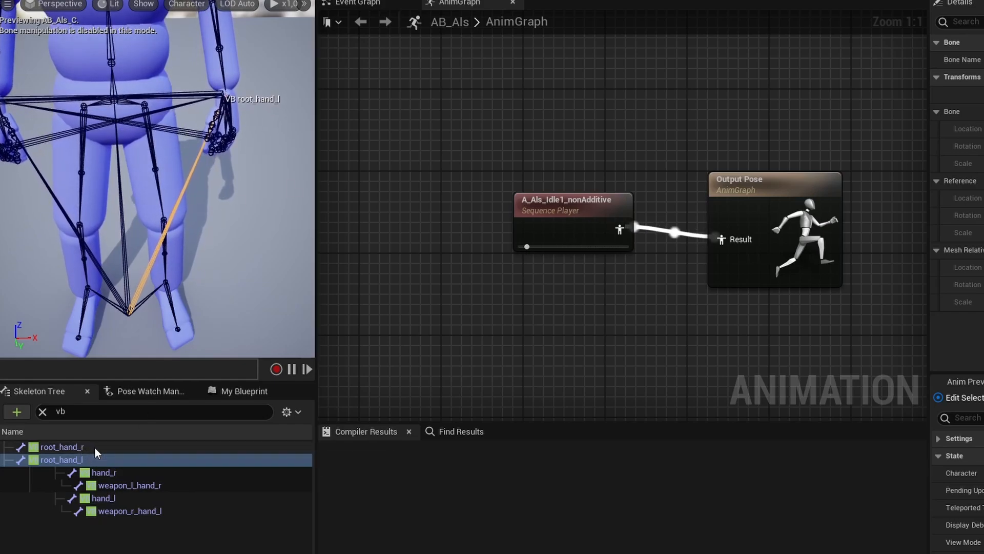
Preview the root_hand_r, hand_r and hand_l virtual bones in the Skeleton Tree
left_click(61, 446)
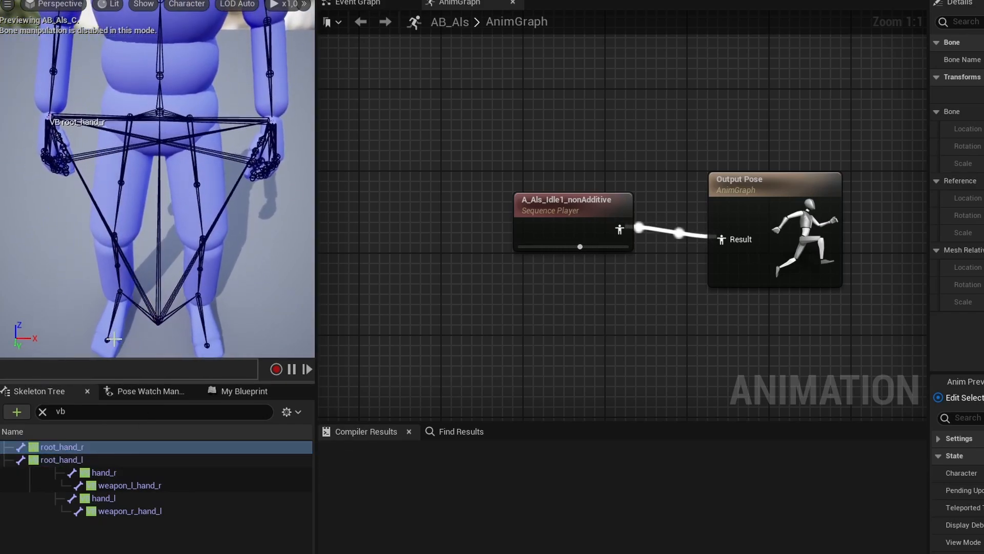
left_click(104, 472)
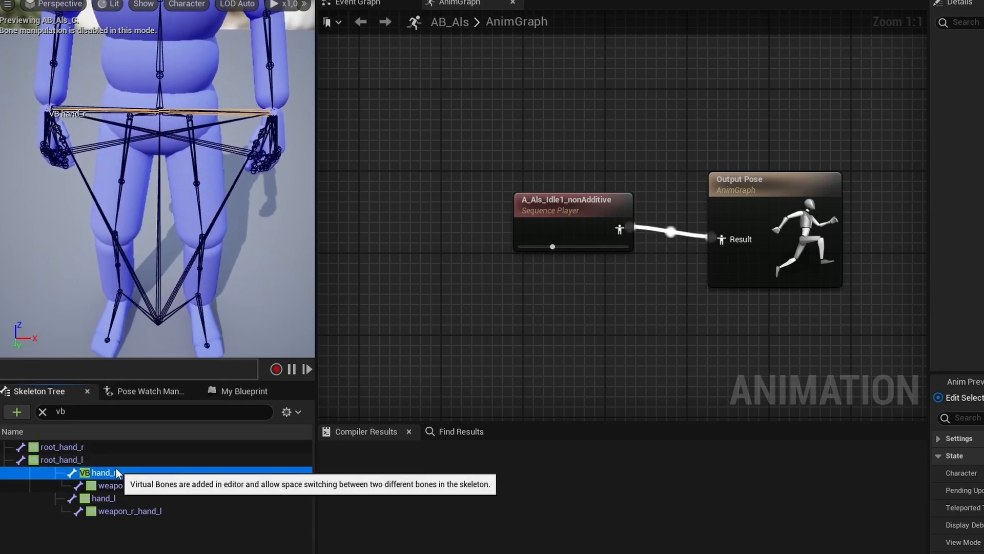
left_click(100, 472)
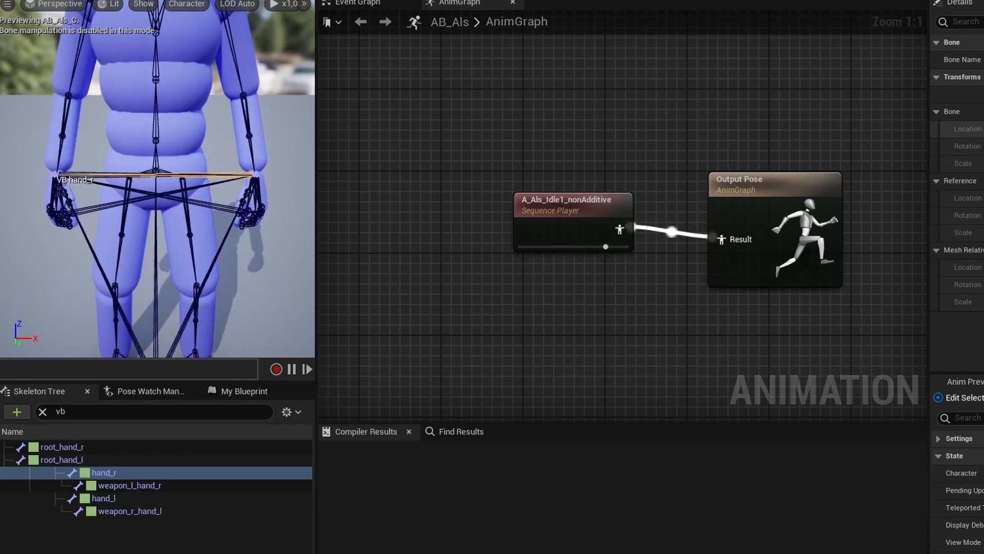
left_click(103, 498)
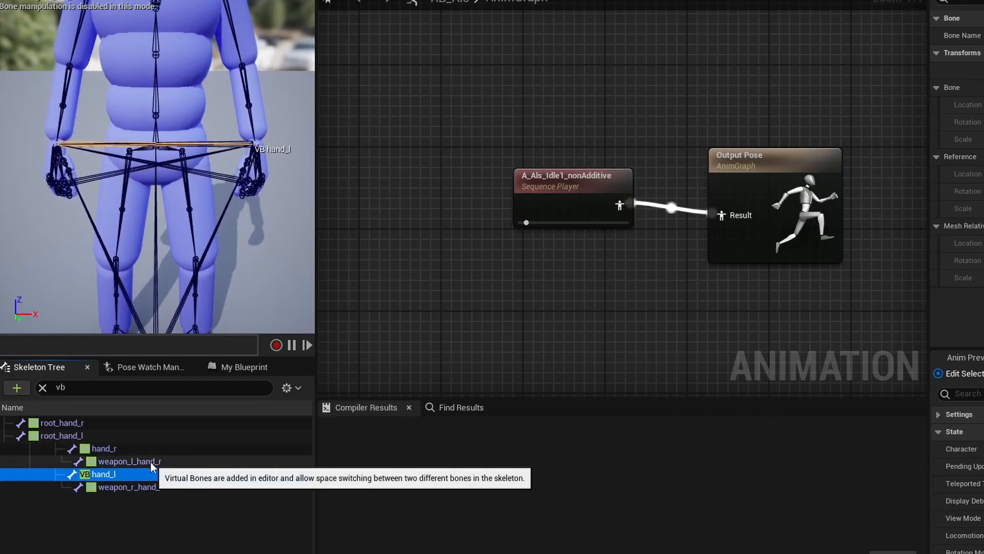
left_click(129, 460)
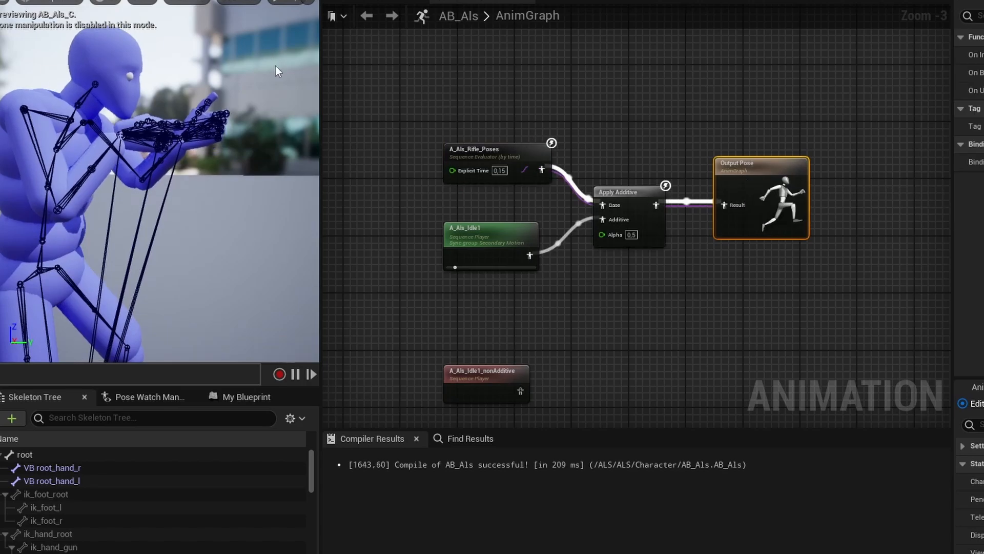
Inspect the hand_r Rifle socket, recompile AB_Als, and review the virtual bones
left_click(82, 523)
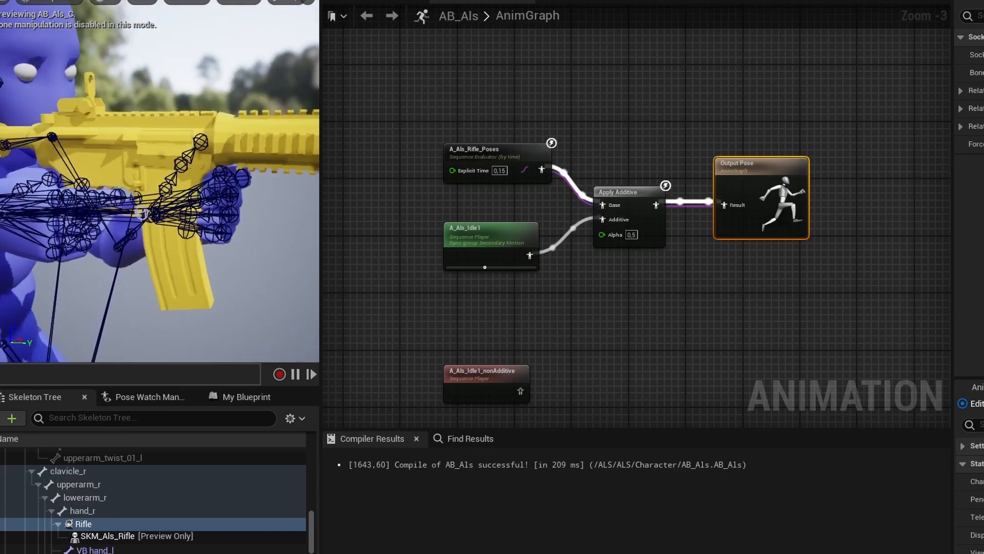
mouse_move(521, 389)
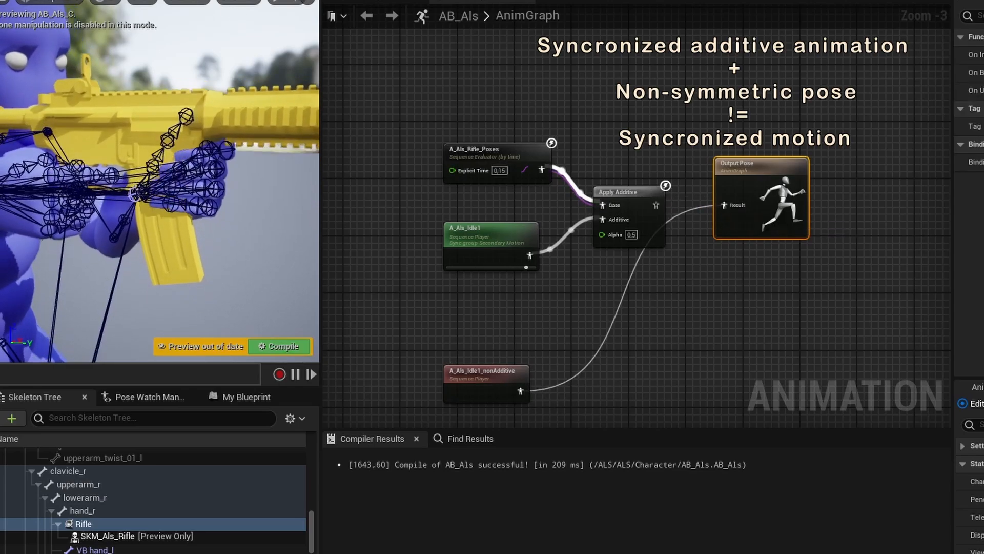
left_click(279, 346)
type("vb")
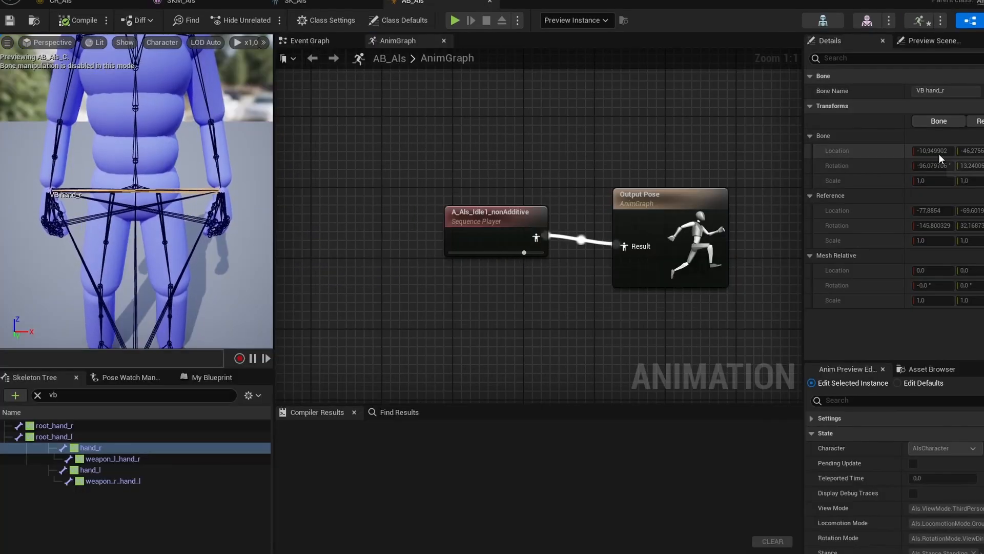
left_click(88, 470)
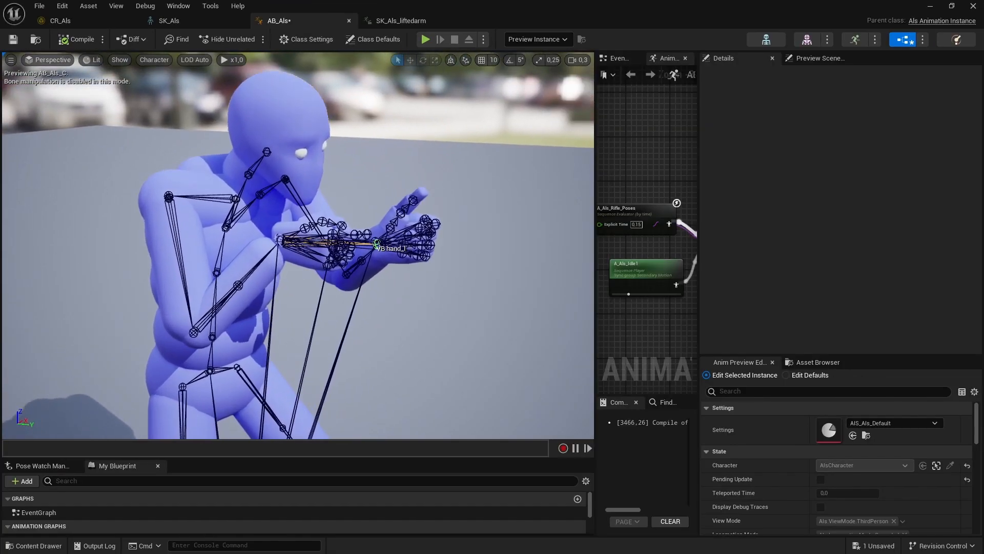
scroll("up", 3)
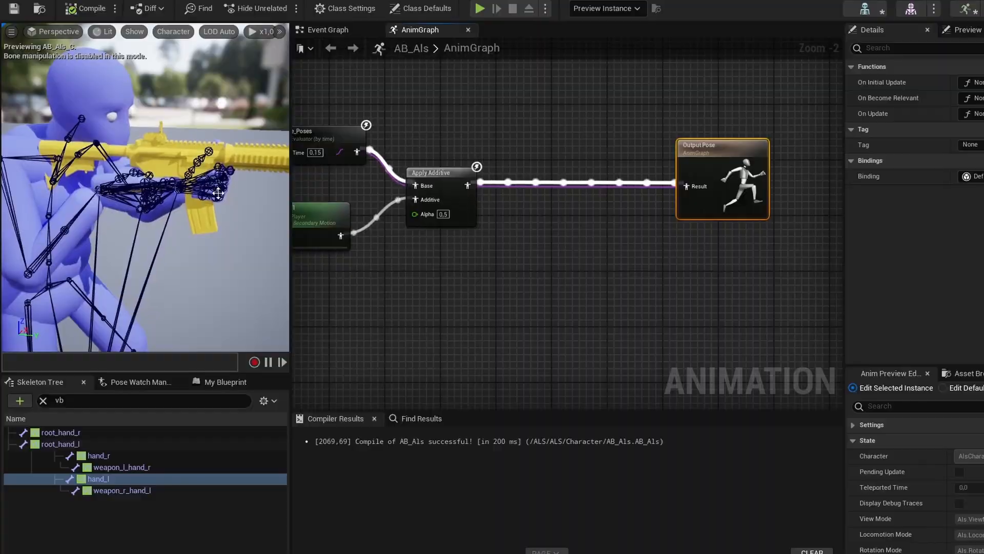
Set the Two Bone IK node's IKBone to hand_l and Effector Location Space to Bone Space
left_click(98, 478)
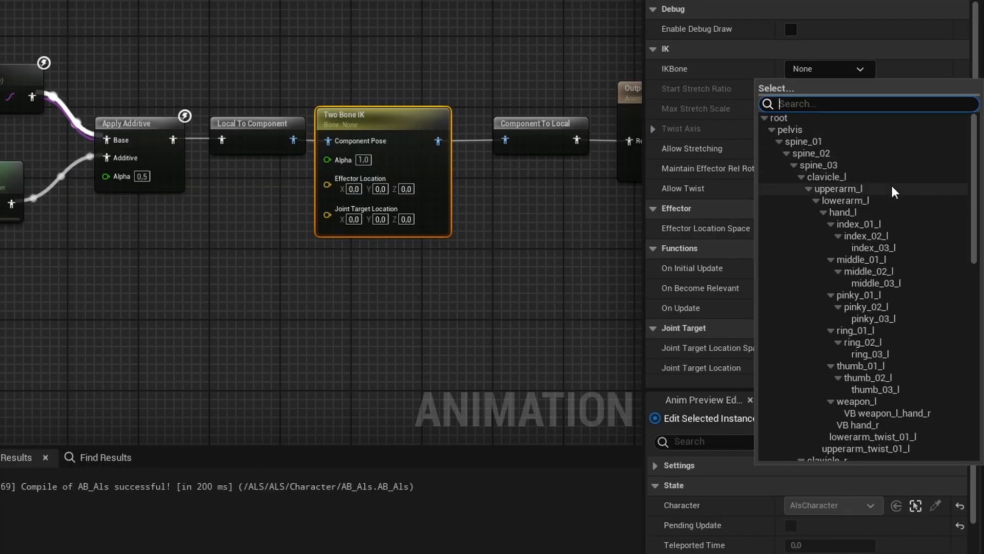
type("hand")
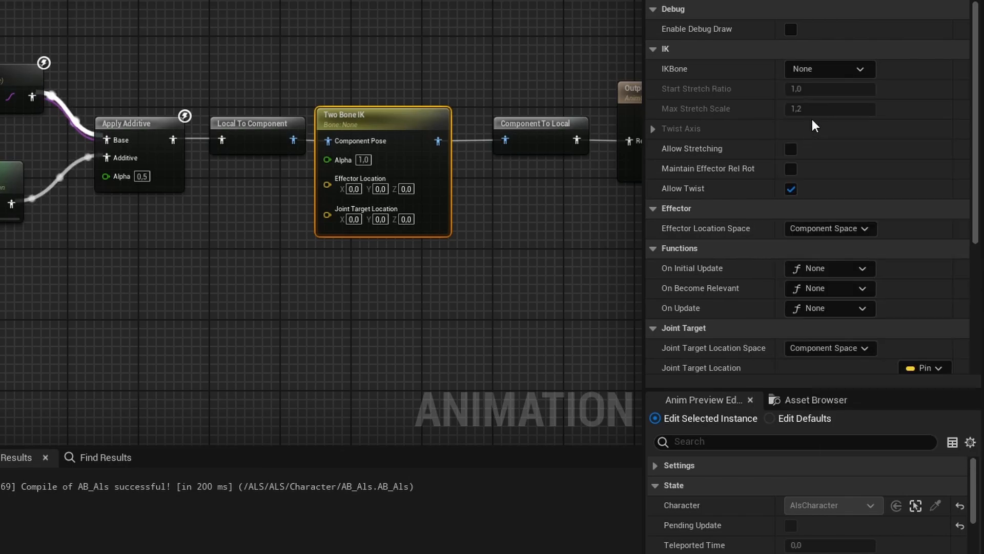
left_click(828, 69)
type("han")
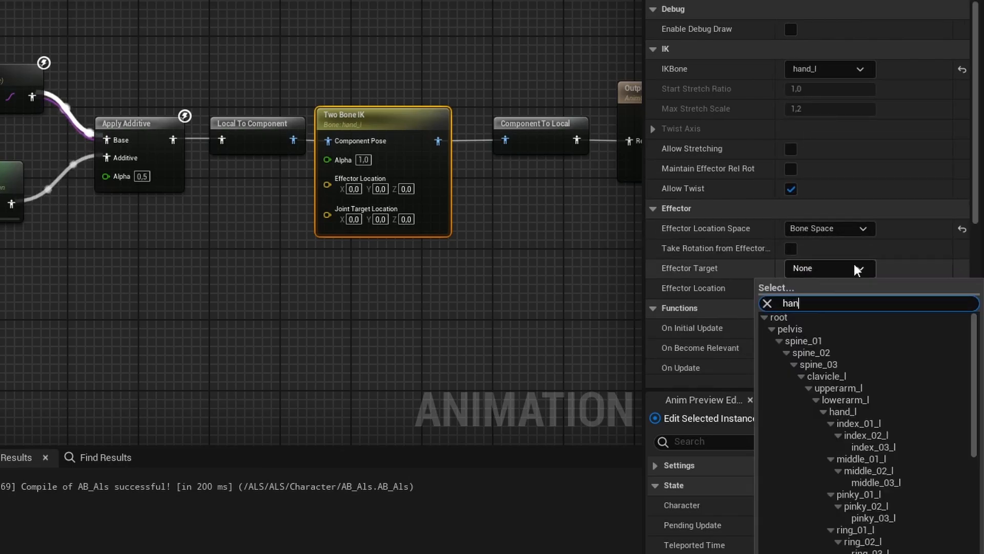
left_click(841, 411)
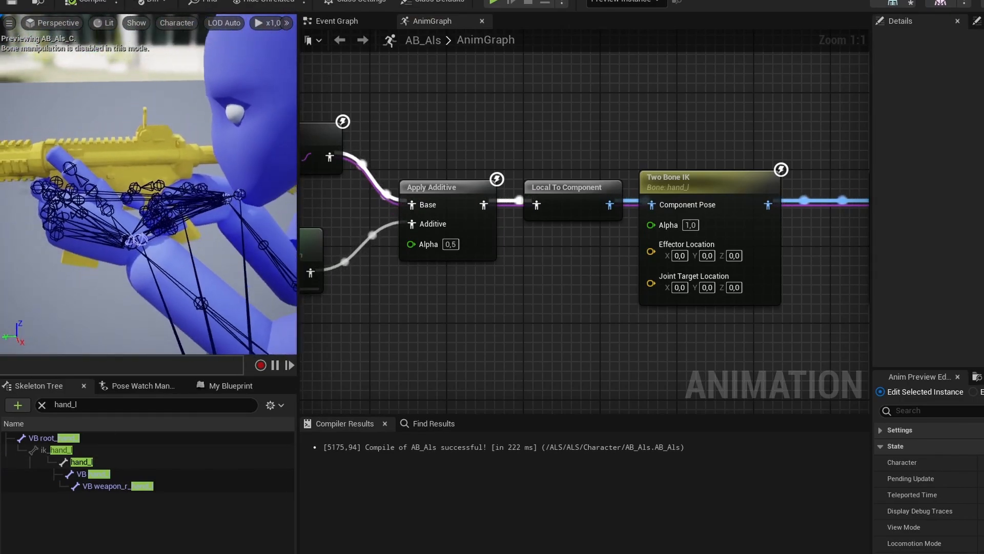
left_click(81, 462)
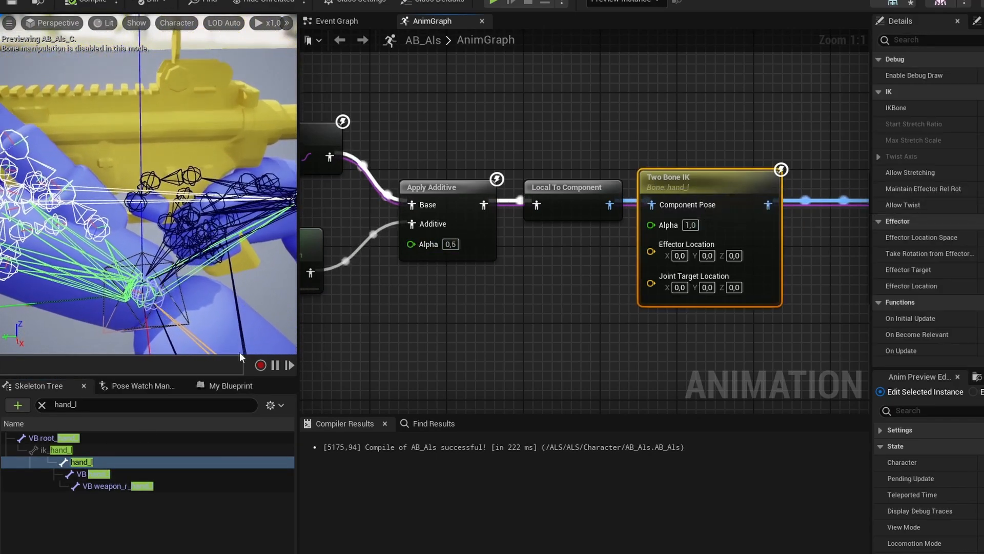
left_click(95, 473)
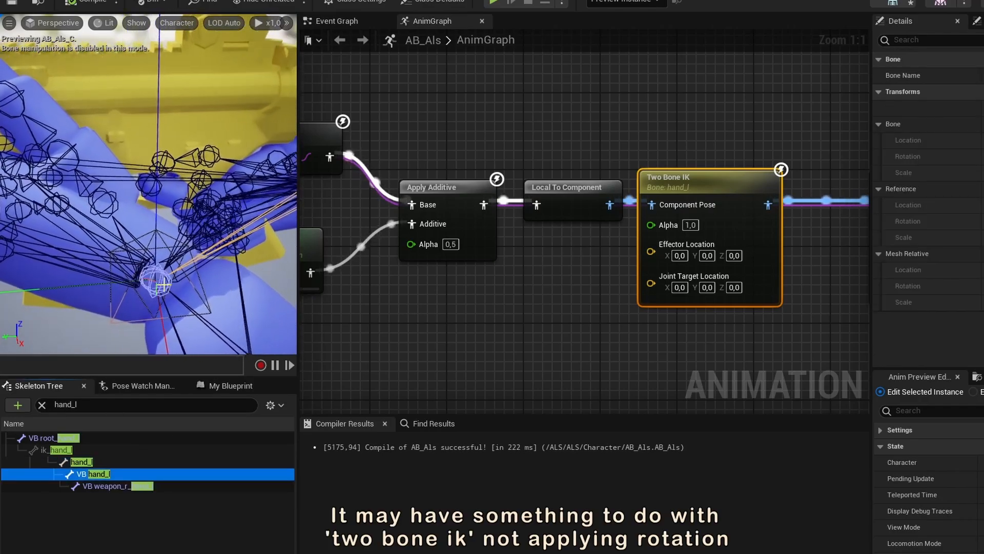
left_click(679, 287)
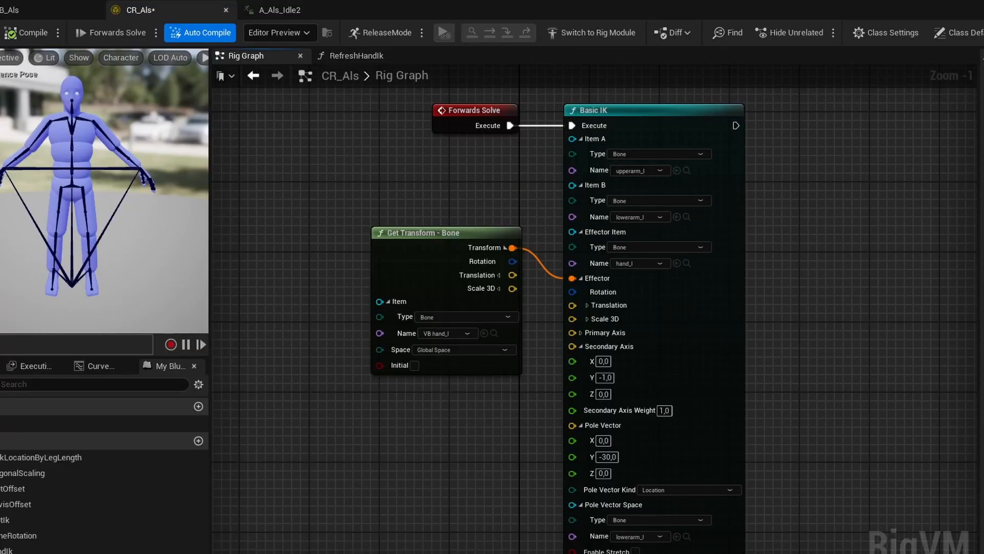
mouse_move(634, 170)
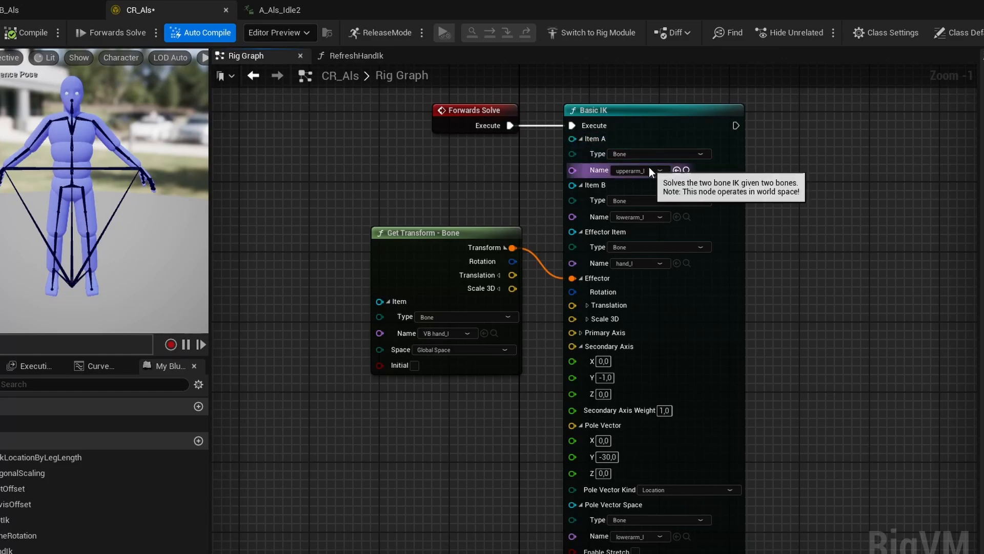
mouse_move(650, 263)
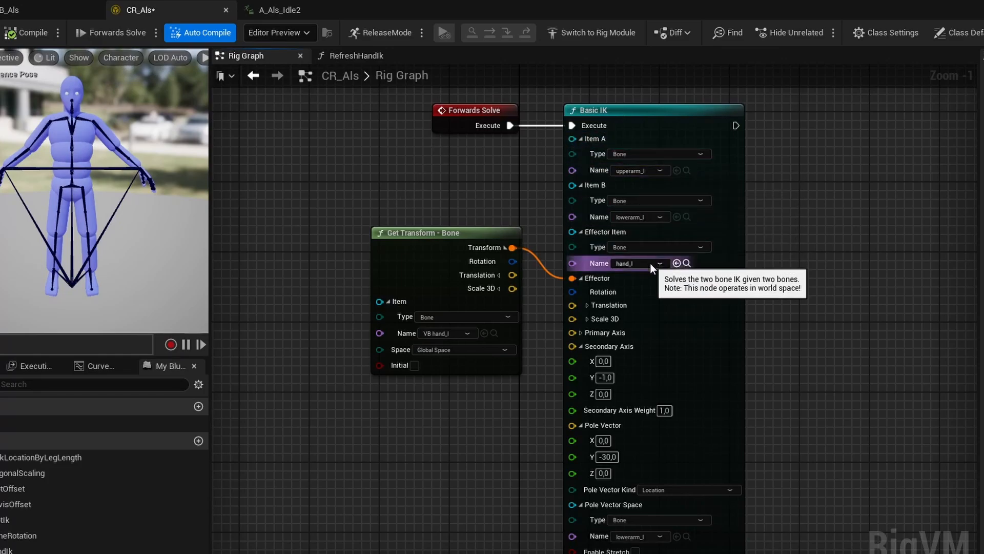
mouse_move(455, 344)
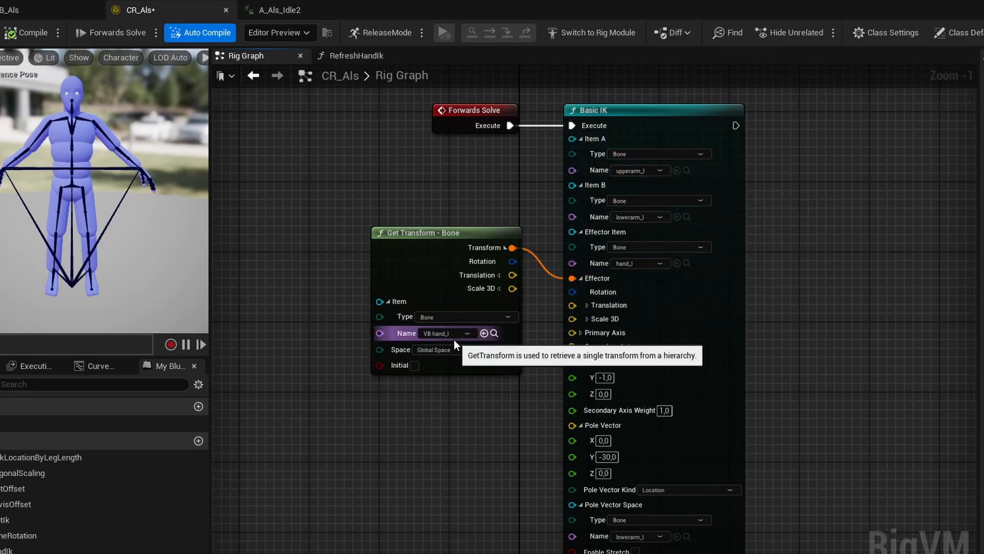
mouse_move(636, 341)
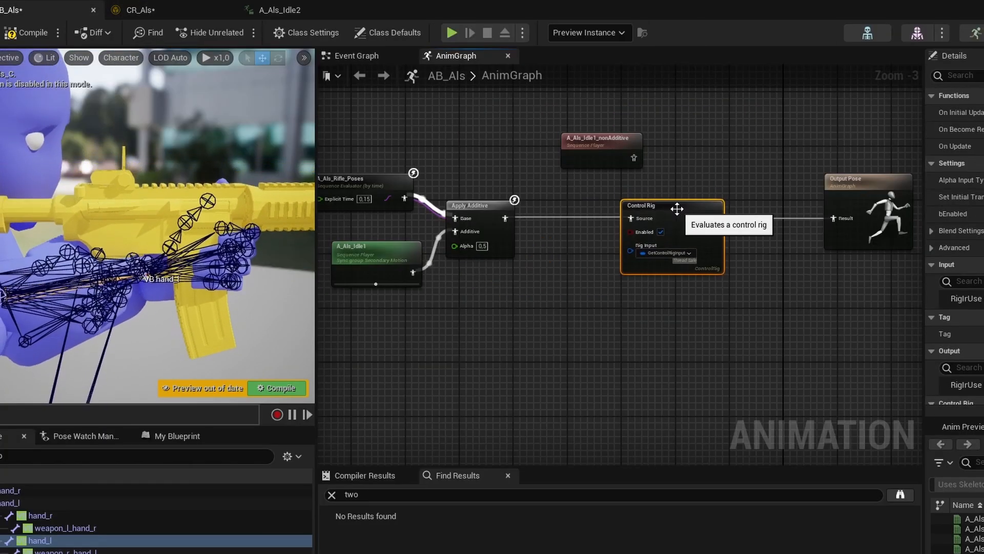
Compile AB_Als and list the hand bones in the Skeleton Tree
left_click(28, 31)
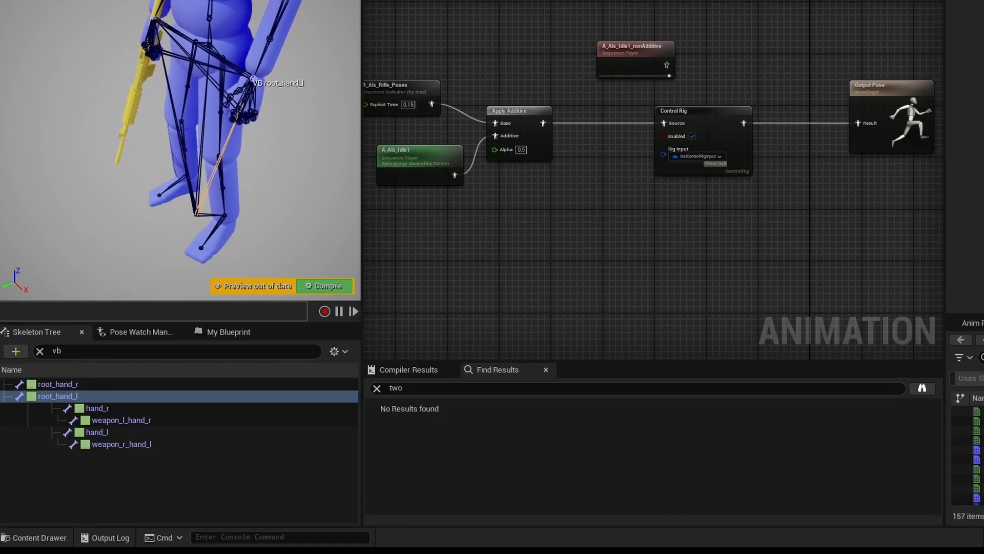
left_click(324, 286)
type("hand")
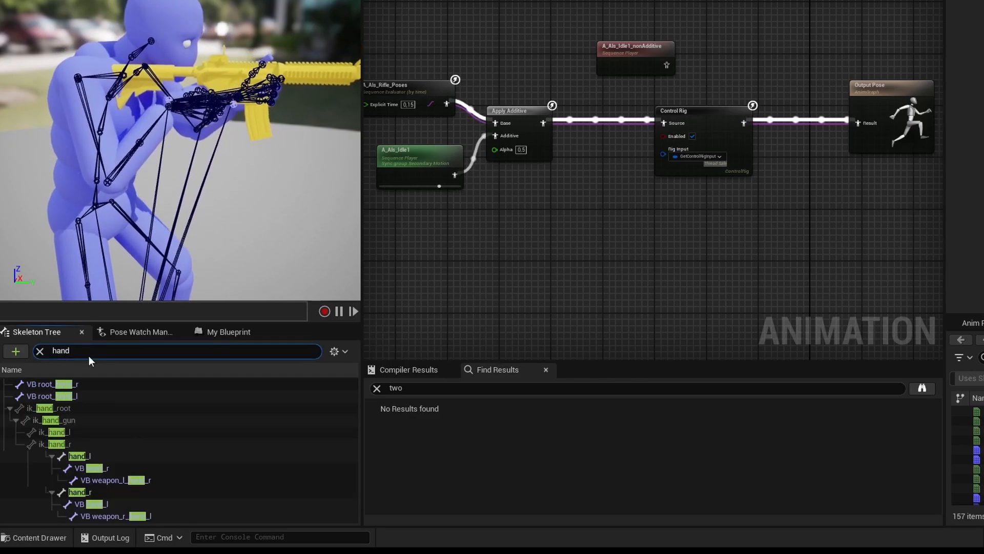
Select VB hand_r and VB hand_l to compare their transforms in Details
left_click(77, 492)
type("vb")
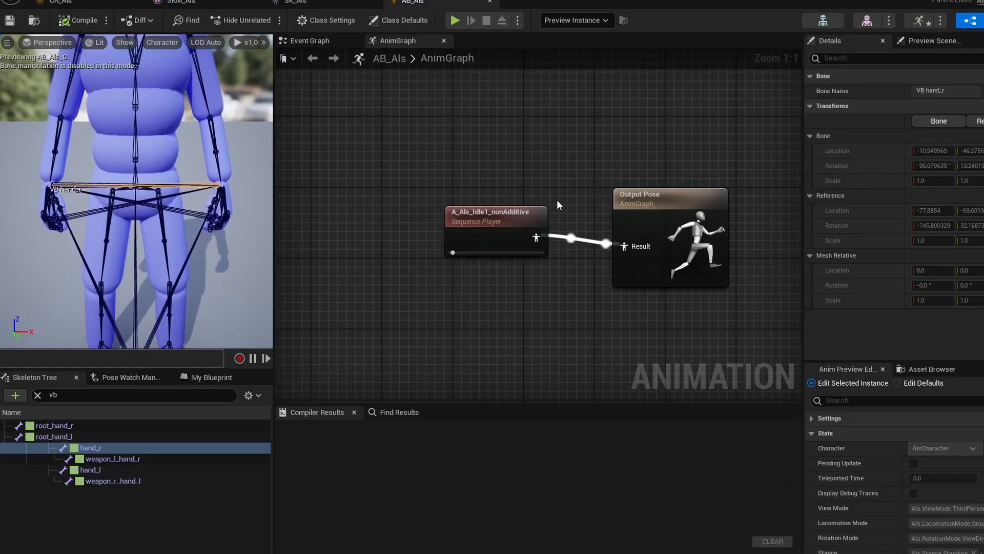
left_click(89, 469)
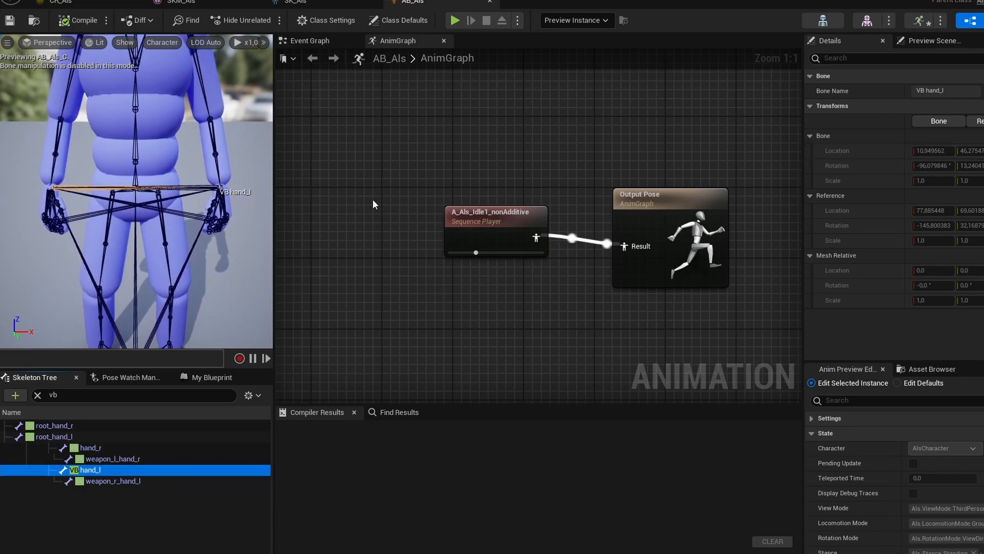
mouse_move(131, 469)
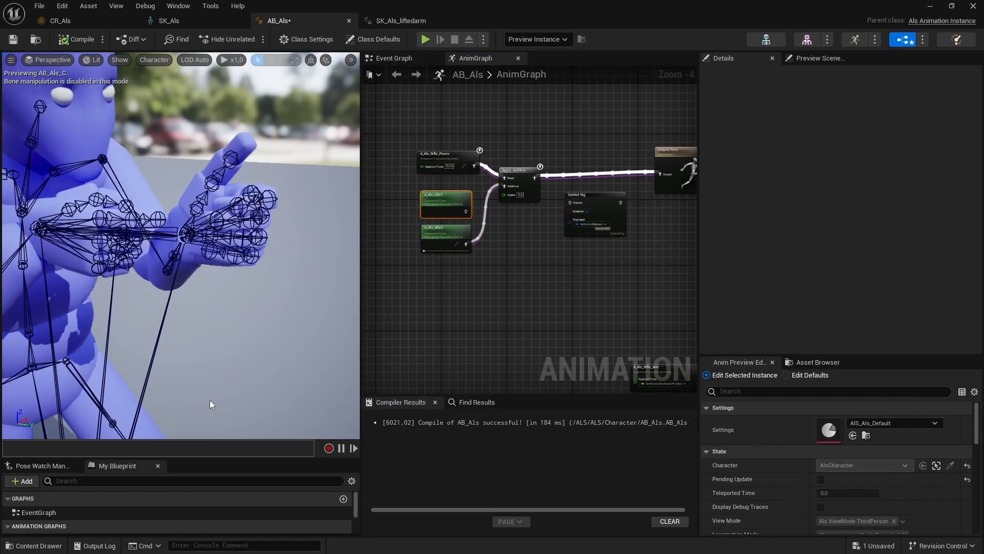
Add a Layered Blend Per Bone node with a Branch Filter on the VB hand bone
left_click(179, 248)
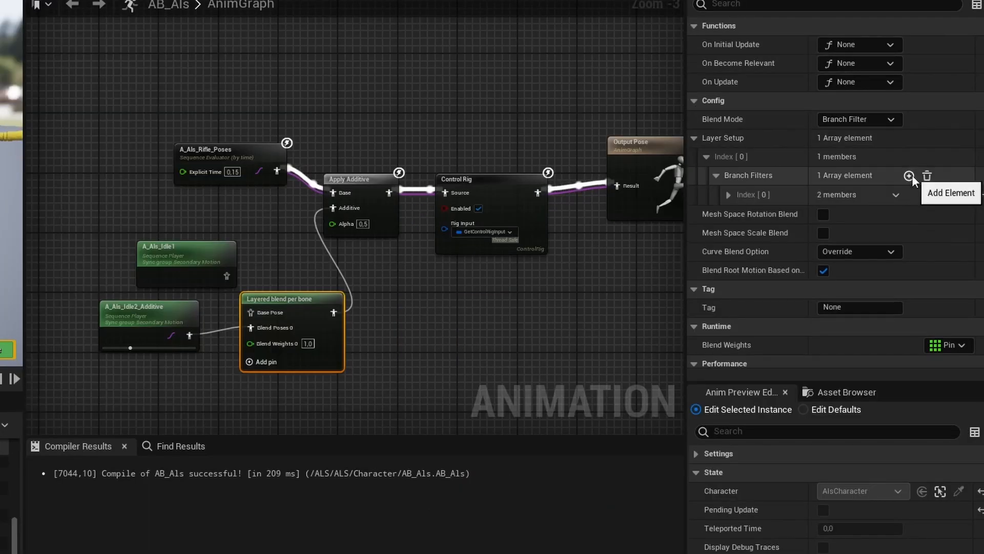
left_click(908, 176)
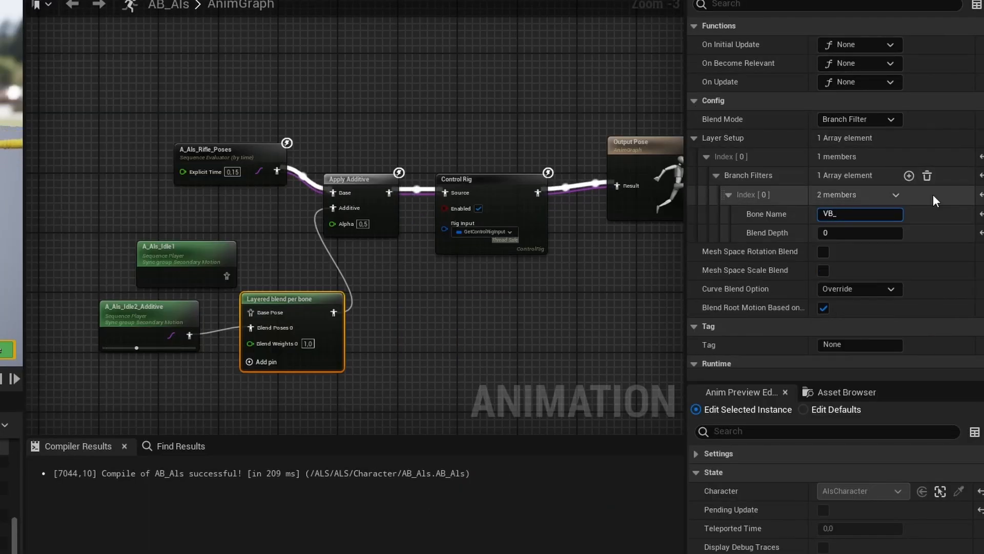
key("Backspace")
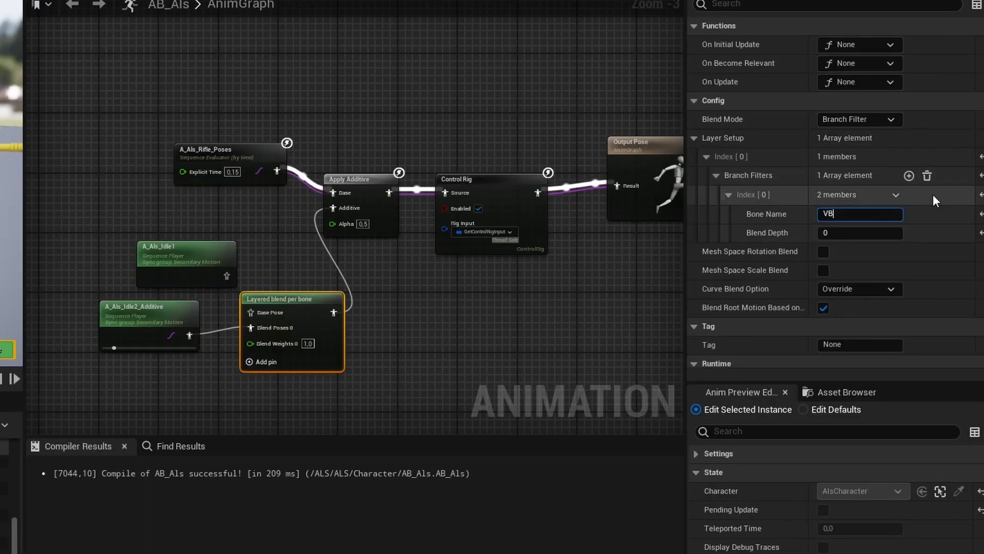
type("hand")
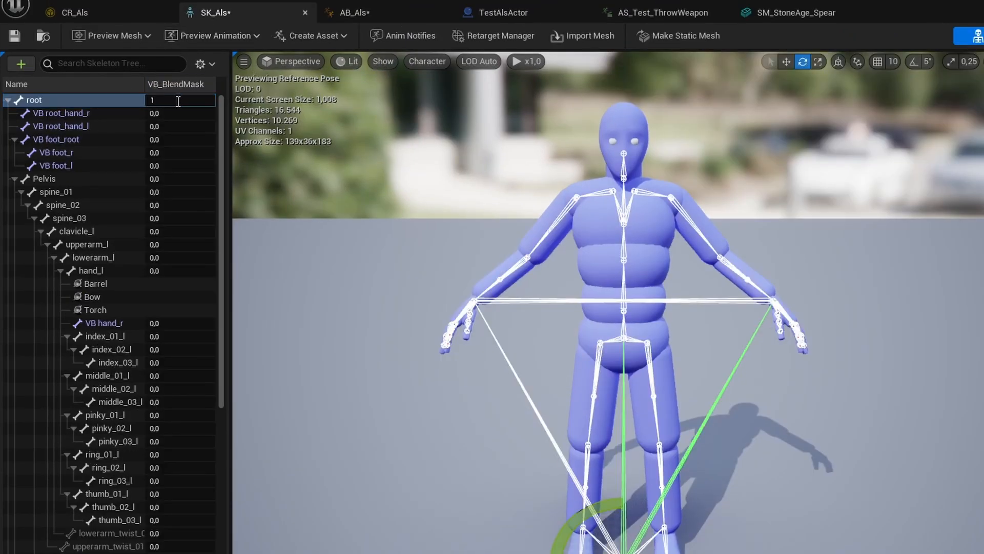
Back in the AB_Als idle graph, inspect the VB hand_r virtual bone's transform in the Skeleton Tree
right_click(34, 100)
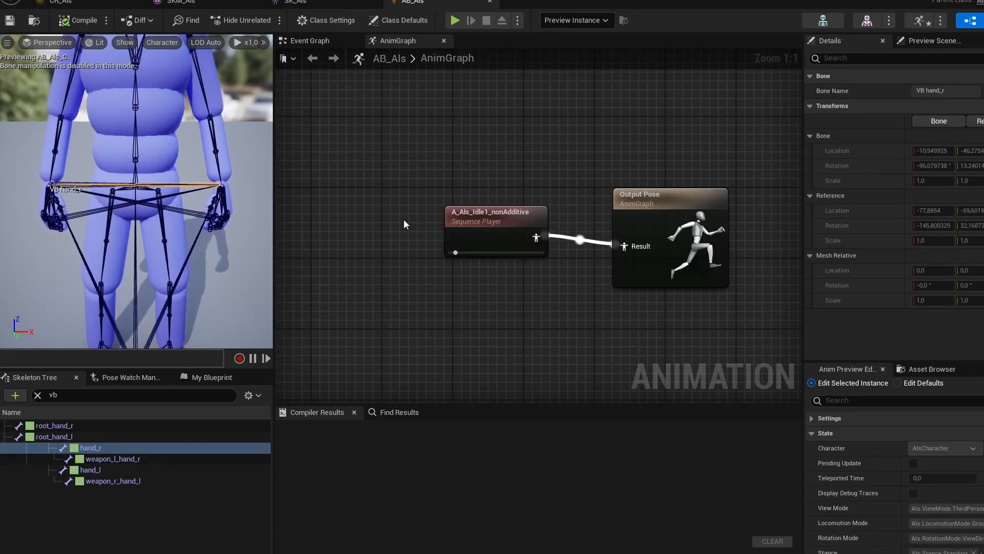
Add root-to-hand virtual bones for hand_r and hand_l, then start another virtual bone from hand_l
left_click(89, 469)
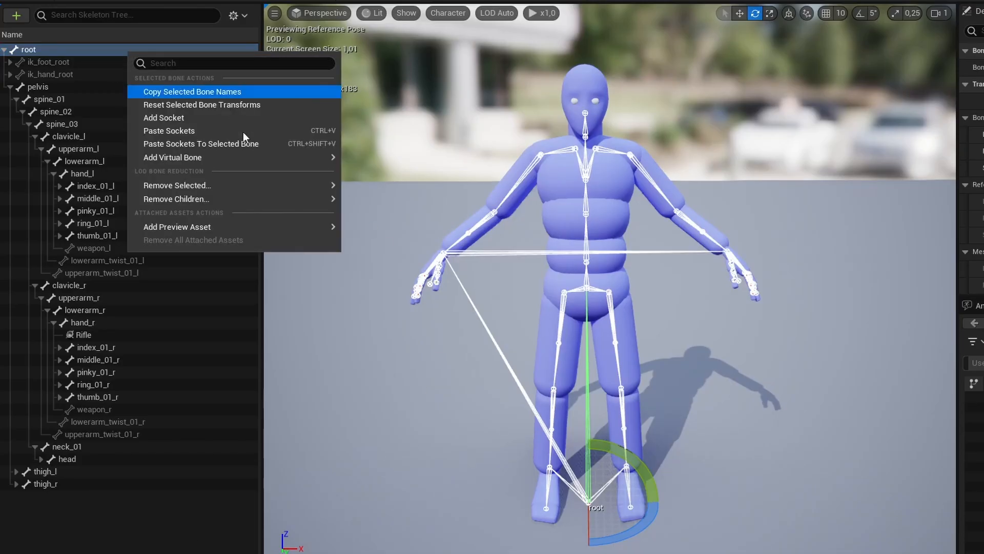
left_click(172, 157)
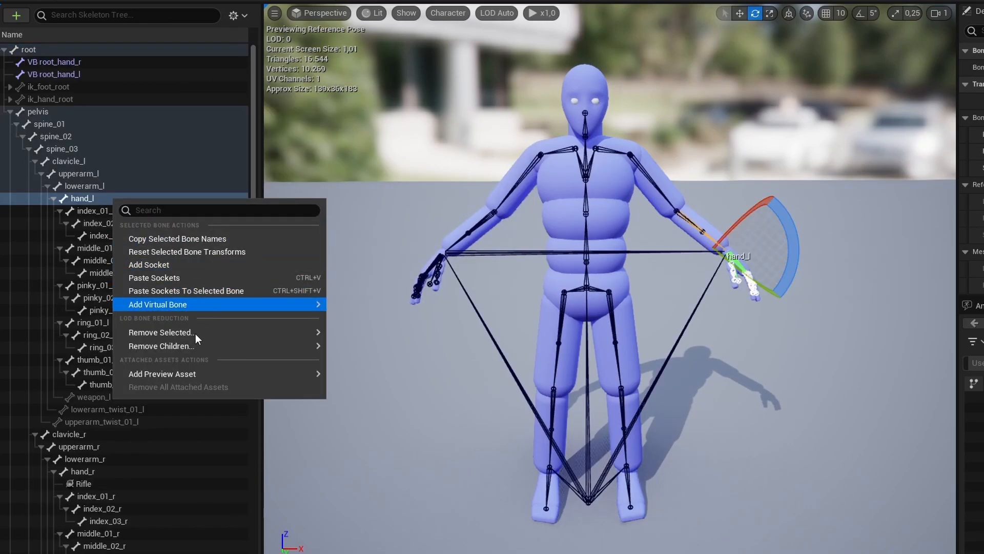
left_click(158, 304)
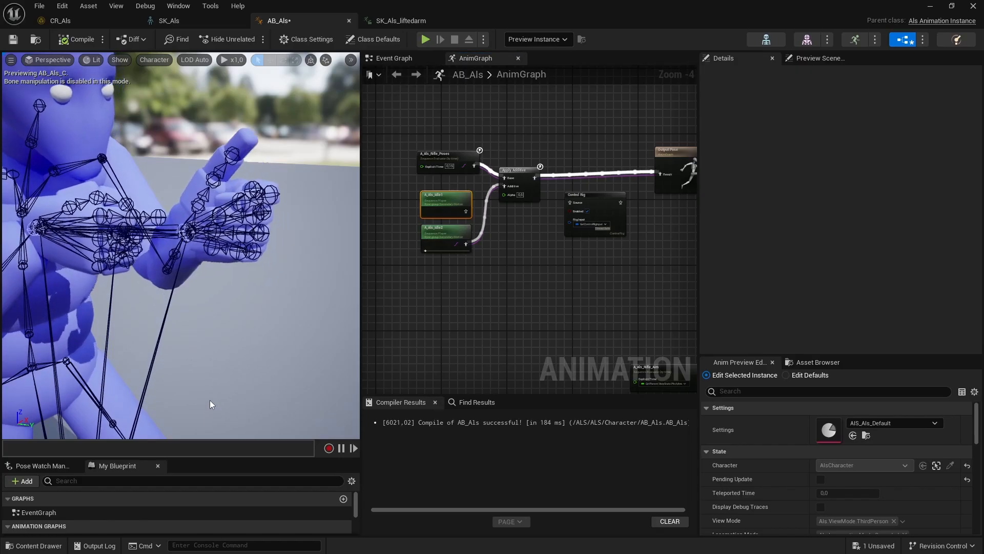
Bring up the A_Als_Run_Forward graph layering a pistol aim per bone from lowerarm_r
left_click(186, 248)
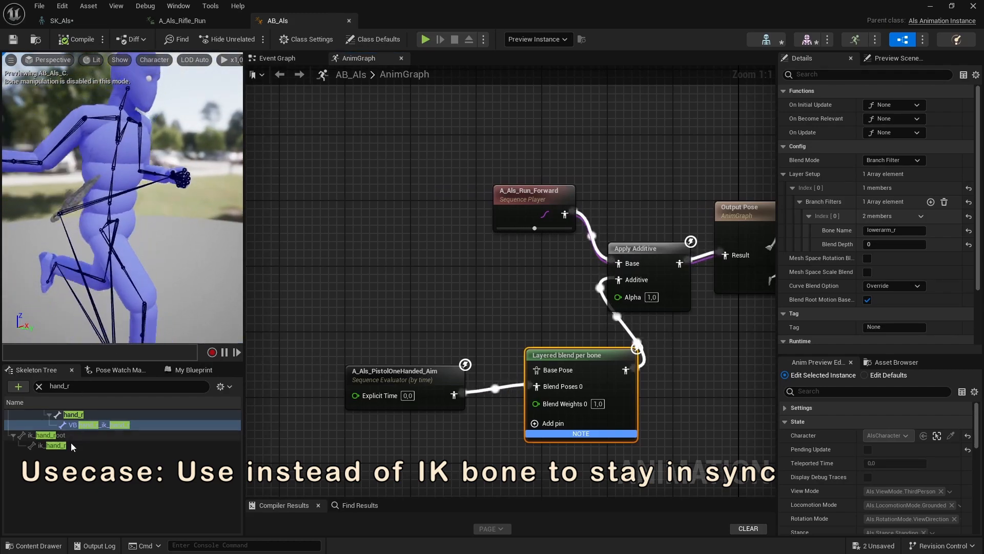
Compare the transforms of the ik_hand_r and hand_r bones
left_click(55, 445)
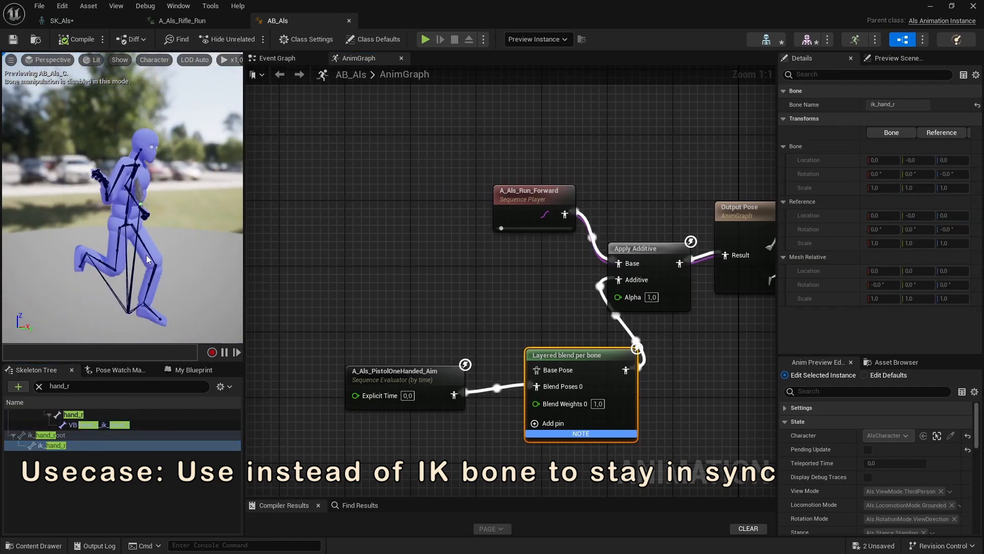
left_click(73, 414)
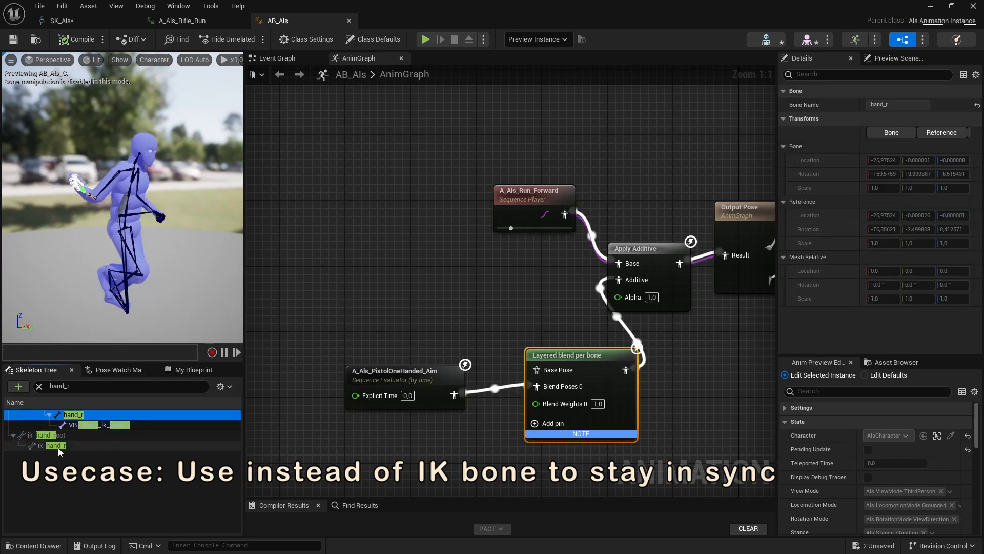
left_click(55, 444)
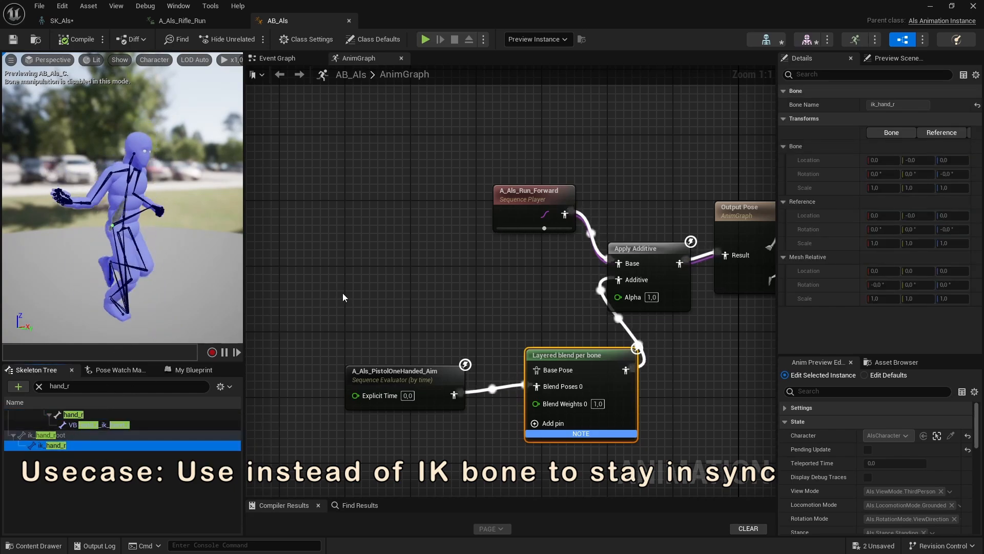
Add a 'knife' socket to the virtual hand bone and target VB spine_03_spine_03 in Set Transform
left_click(87, 424)
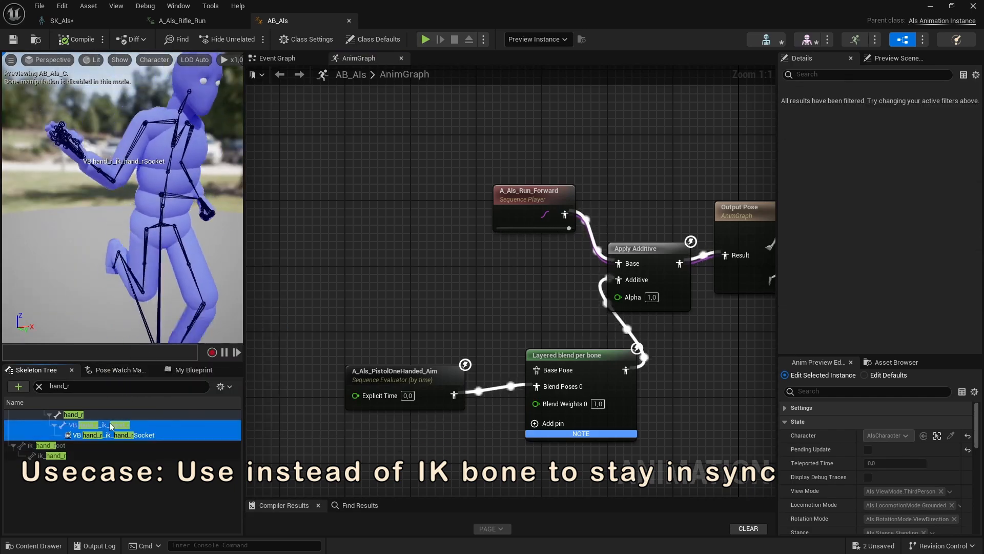
right_click(109, 430)
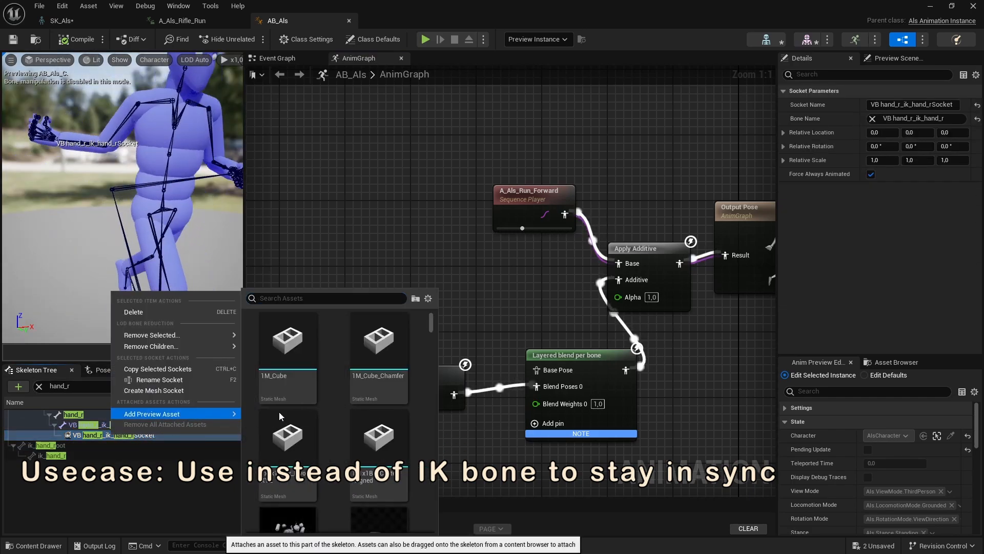
type("knife")
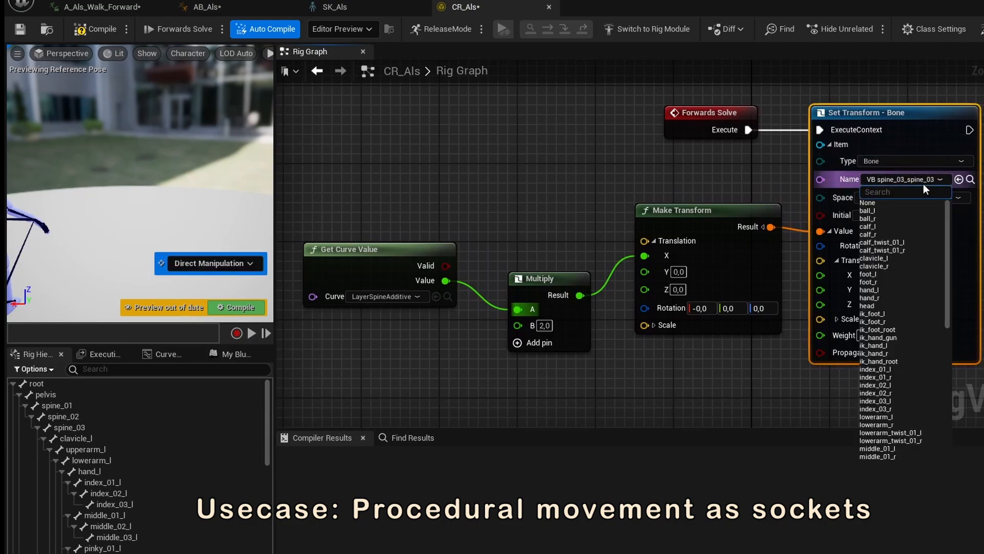
left_click(202, 6)
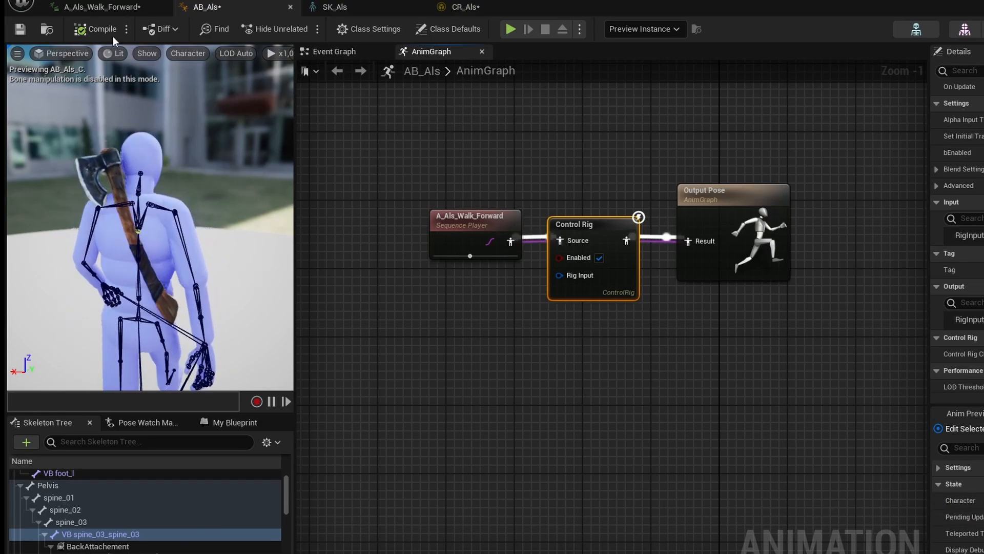
Wire A_Als_Idle1_nonAdditive straight into Output Pose and recompile AB_Als
left_click(95, 28)
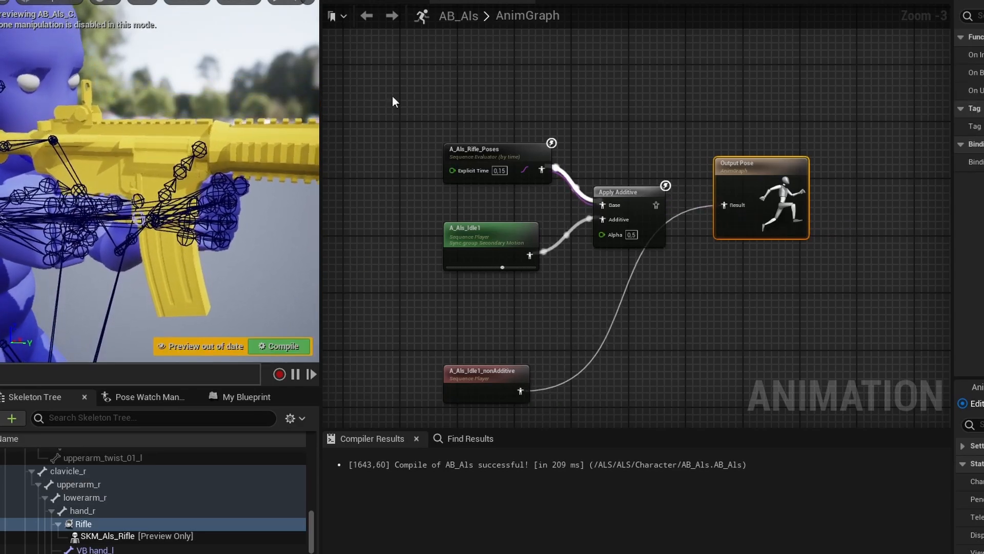
left_click(278, 346)
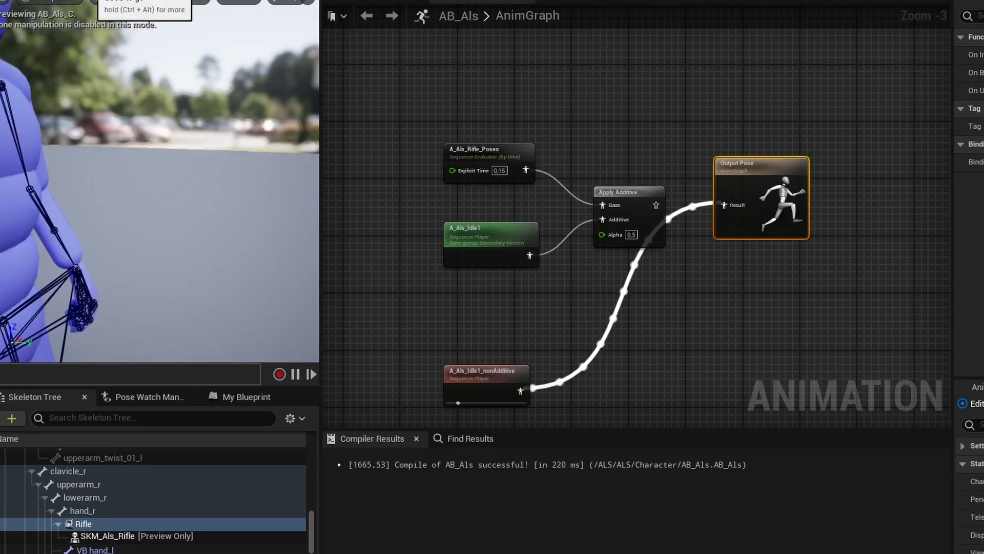